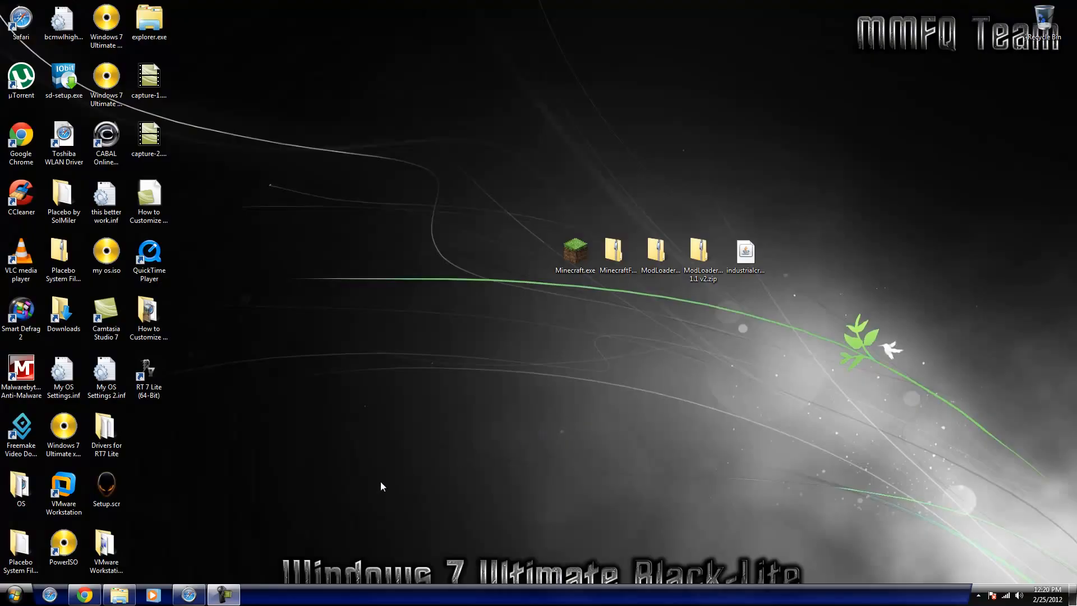
pyautogui.moveTo(243, 528)
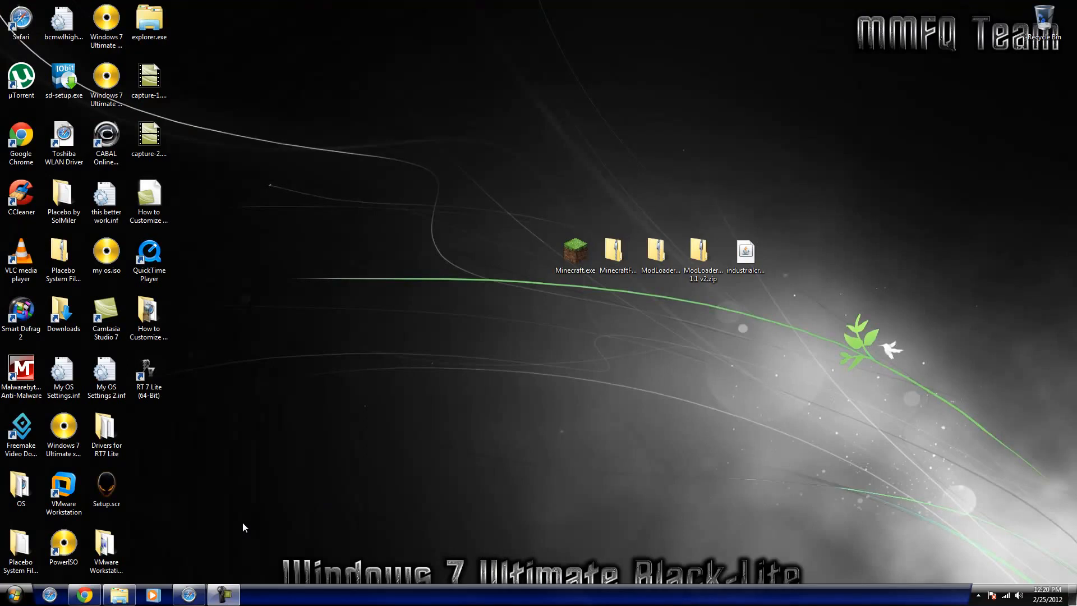
pyautogui.moveTo(250, 524)
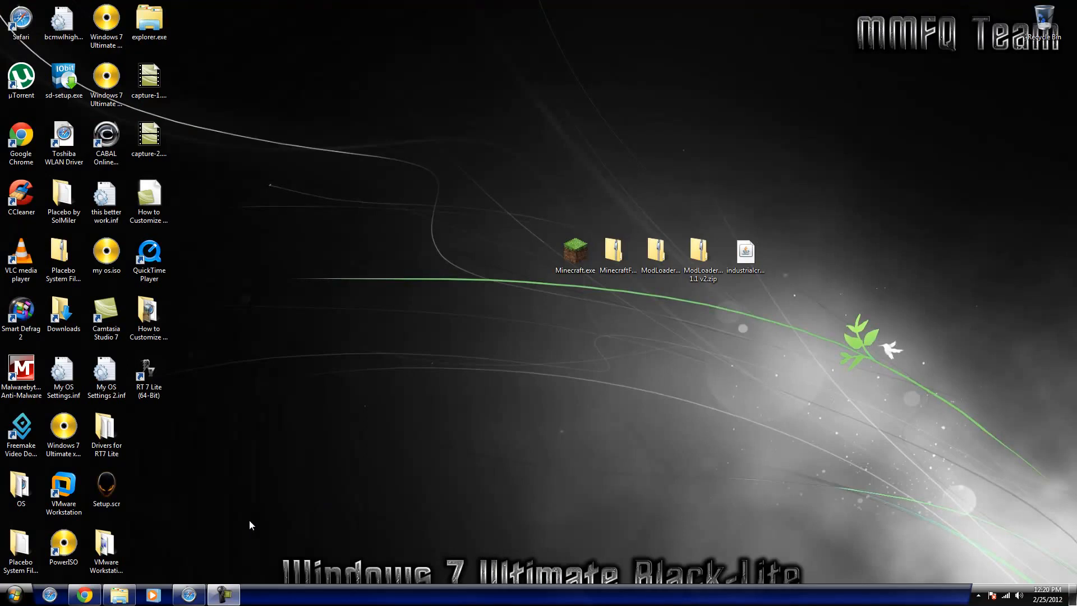
# Review the Industrial Craft forum thread for the required mod downloads
pyautogui.click(744, 250)
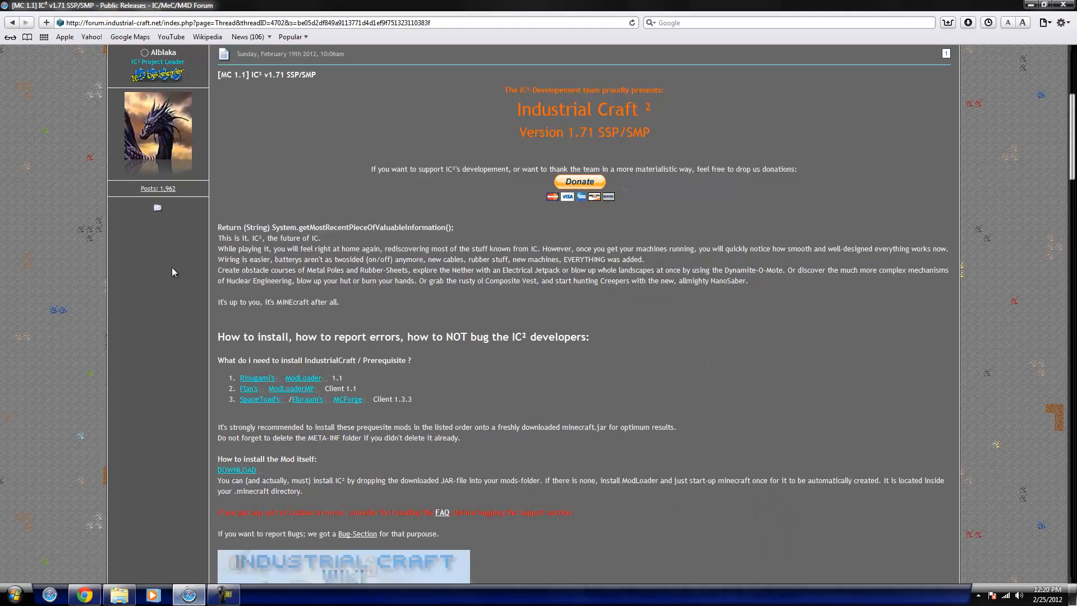
pyautogui.moveTo(374, 179)
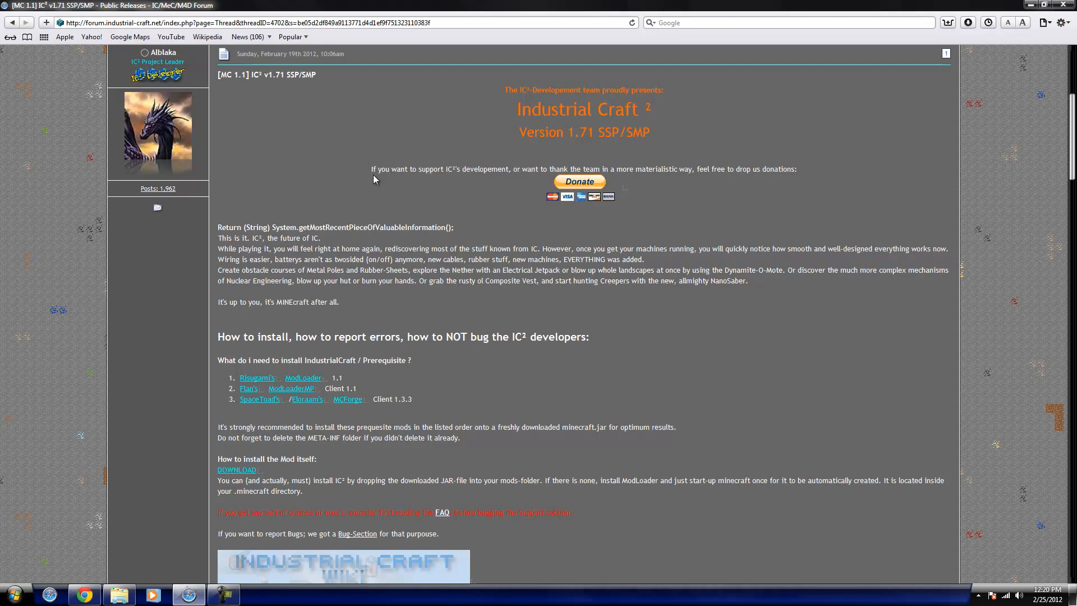
pyautogui.moveTo(584, 154)
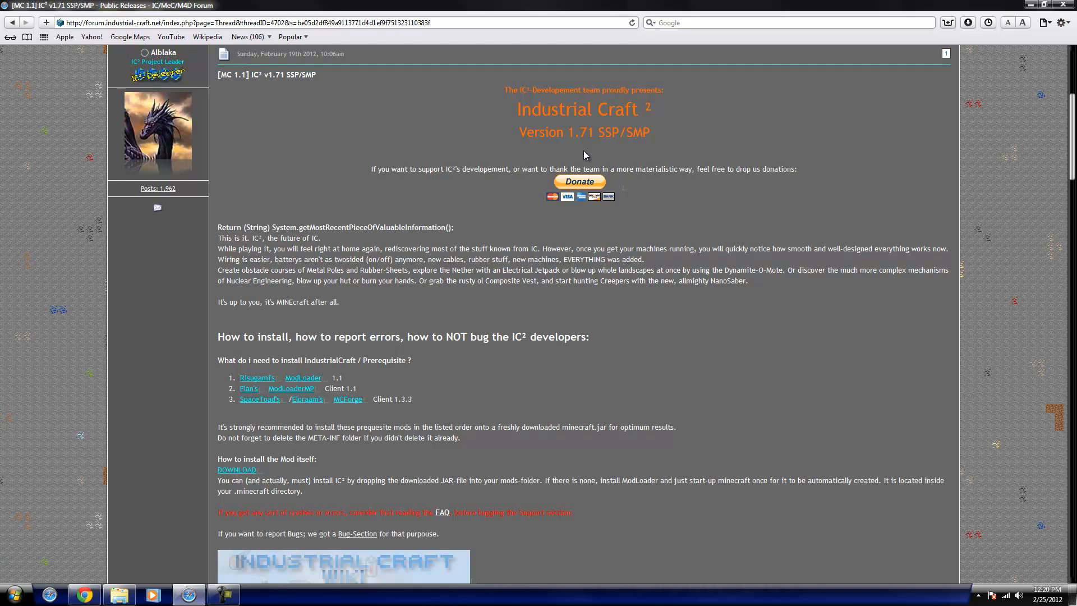
pyautogui.moveTo(566, 333)
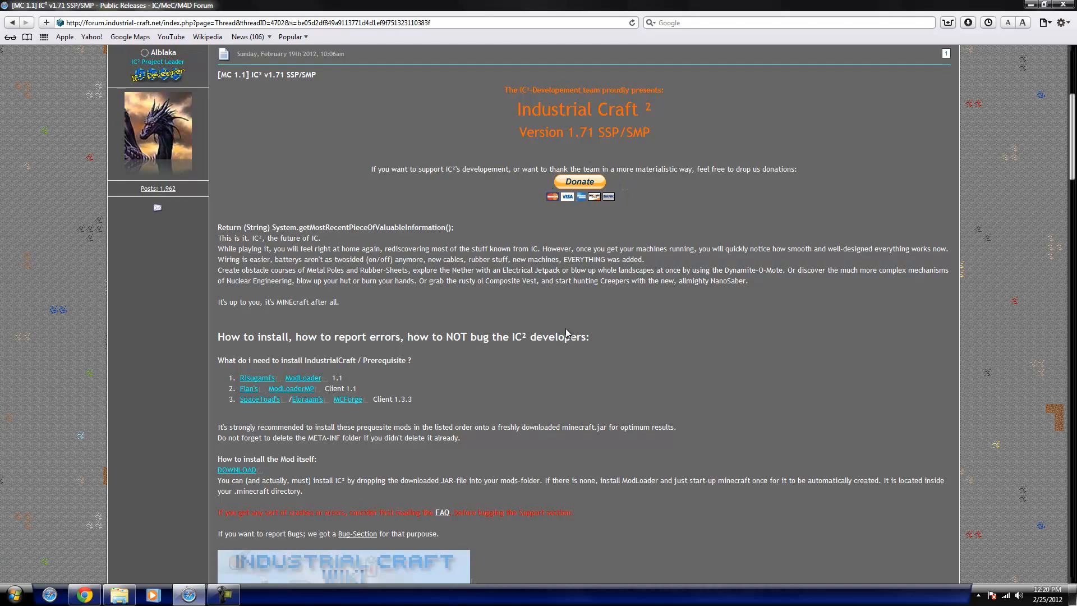
pyautogui.moveTo(476, 397)
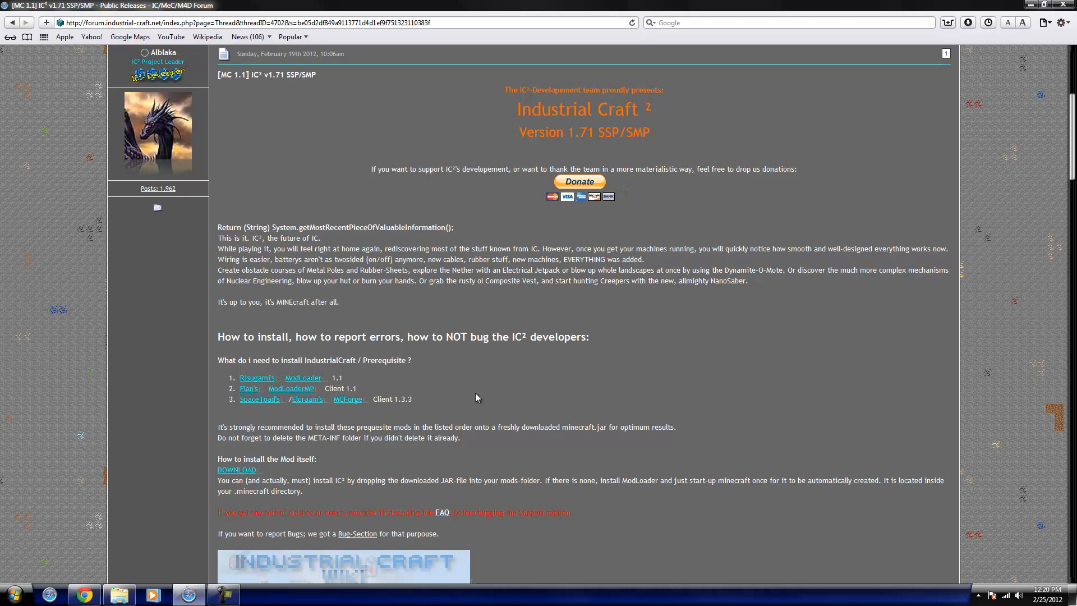
pyautogui.scroll(-3)
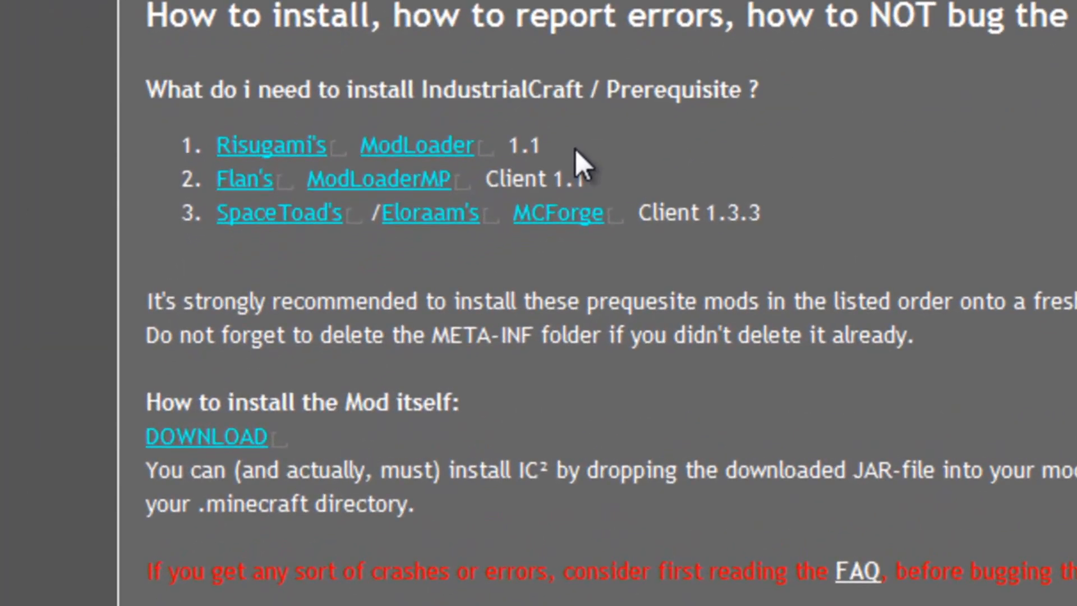
pyautogui.moveTo(494, 185)
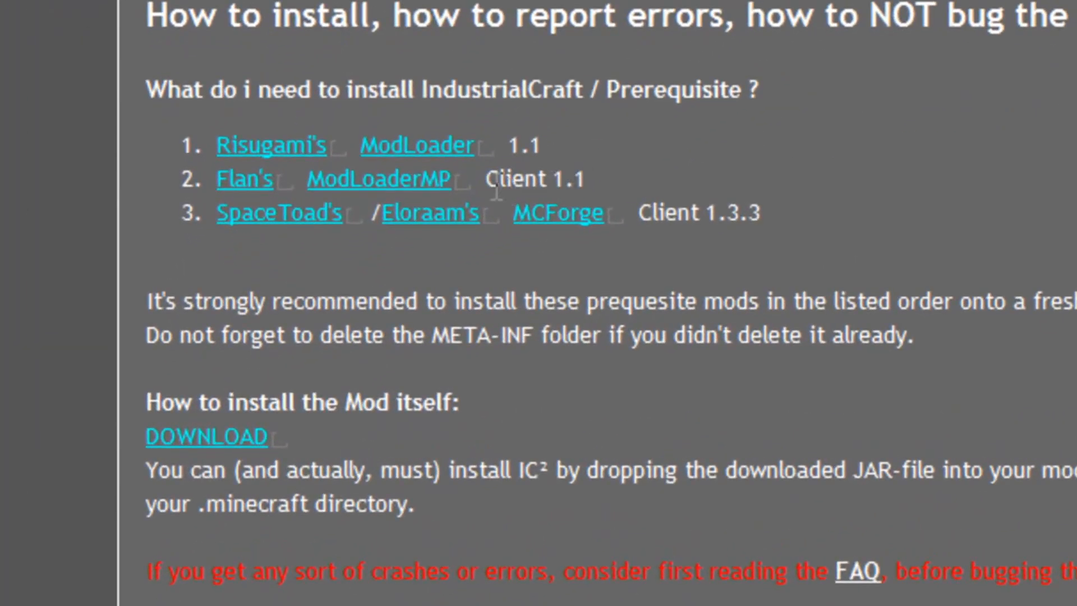
pyautogui.moveTo(576, 165)
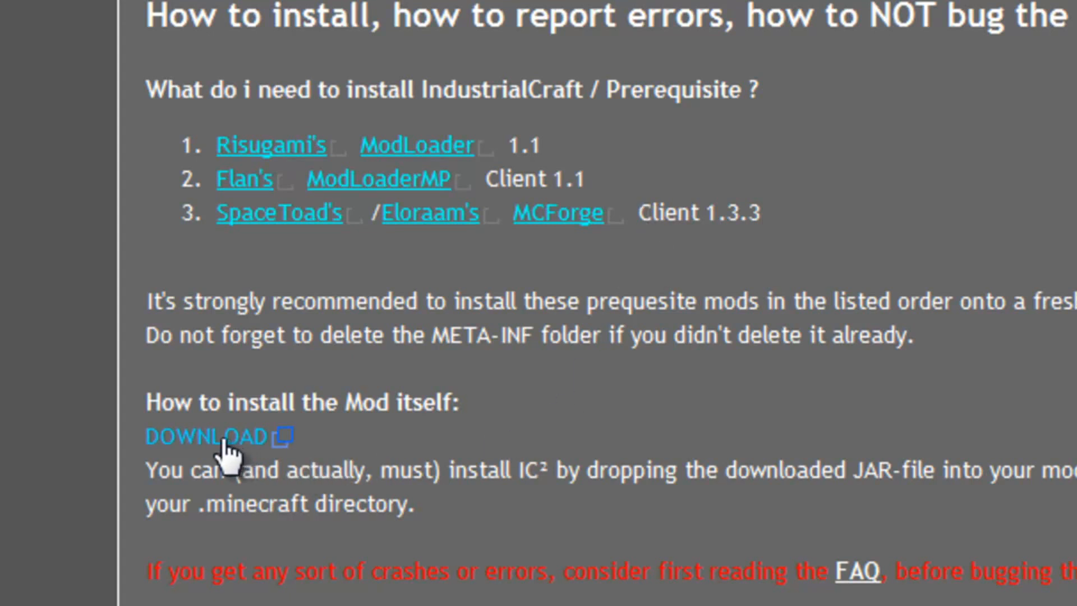
pyautogui.moveTo(793, 333)
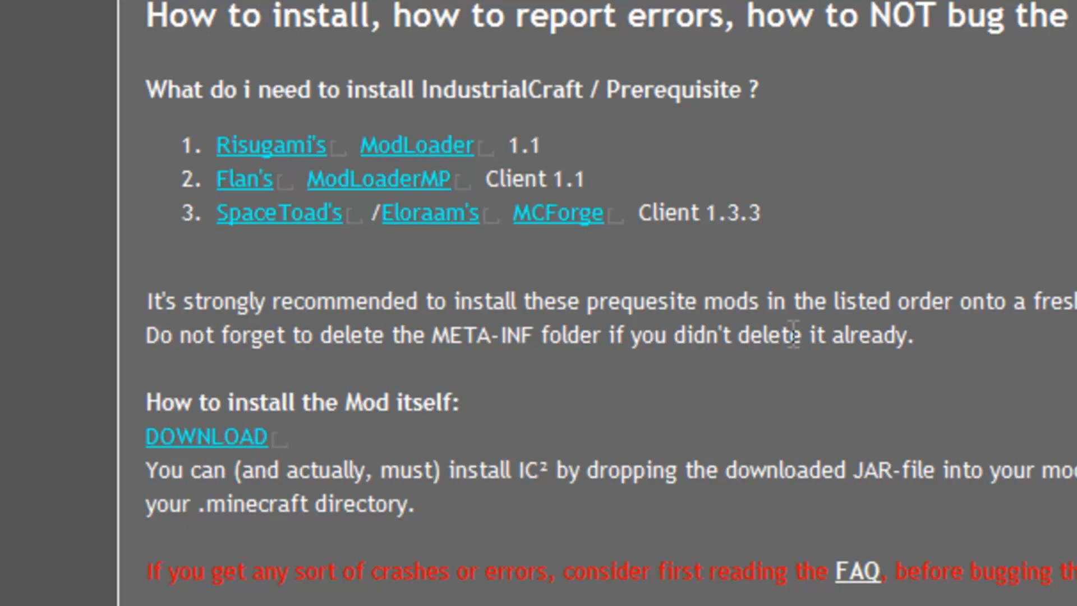
pyautogui.scroll(-3)
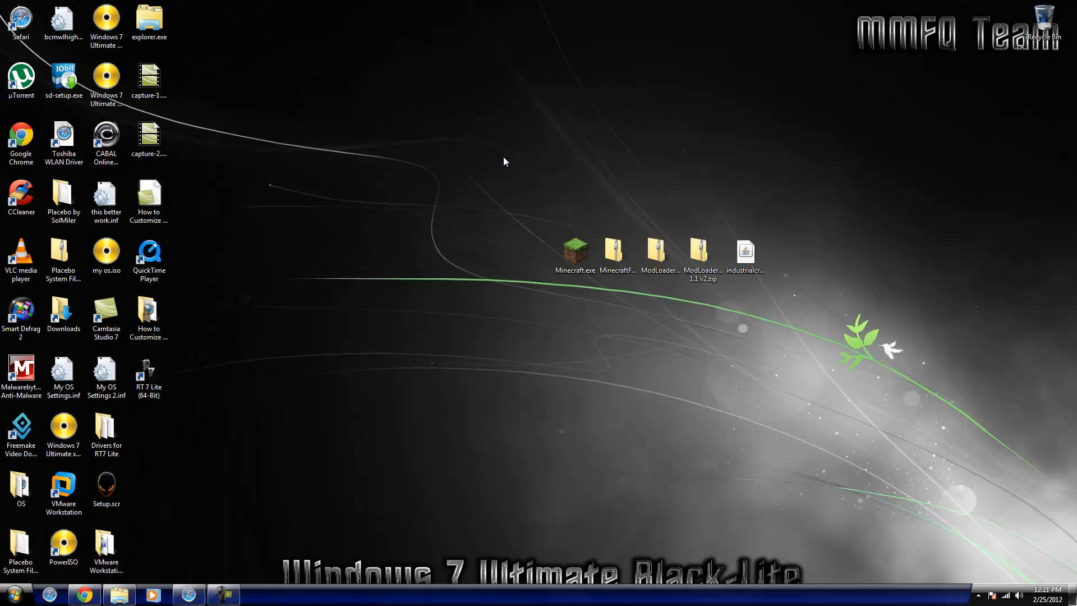
pyautogui.moveTo(541, 163)
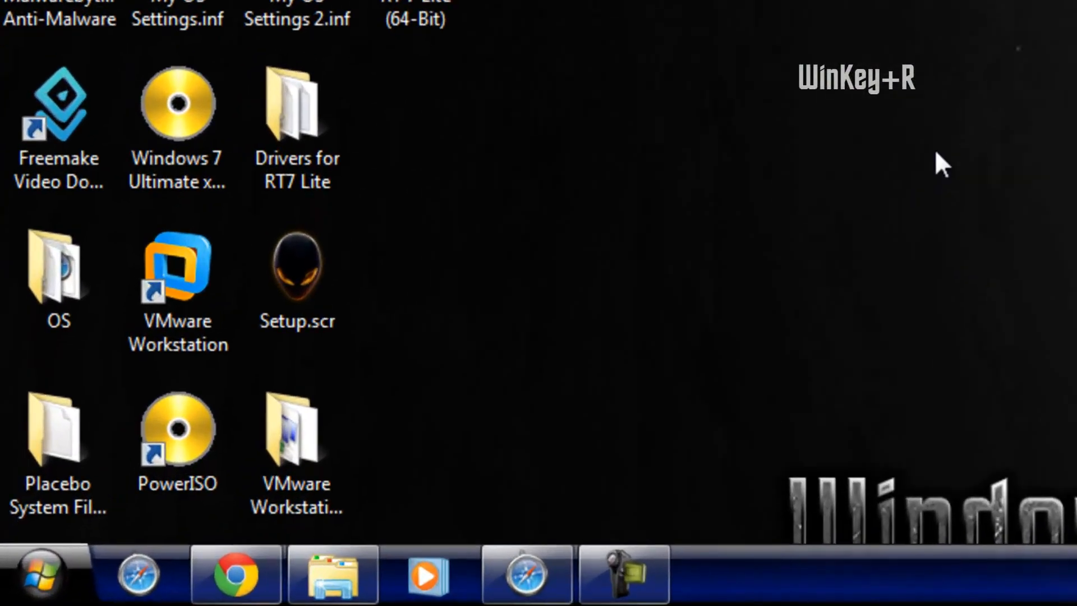
# Run %appdata% to open the Roaming folder containing .minecraft
pyautogui.press('Win+r')
pyautogui.write('%appdata%')
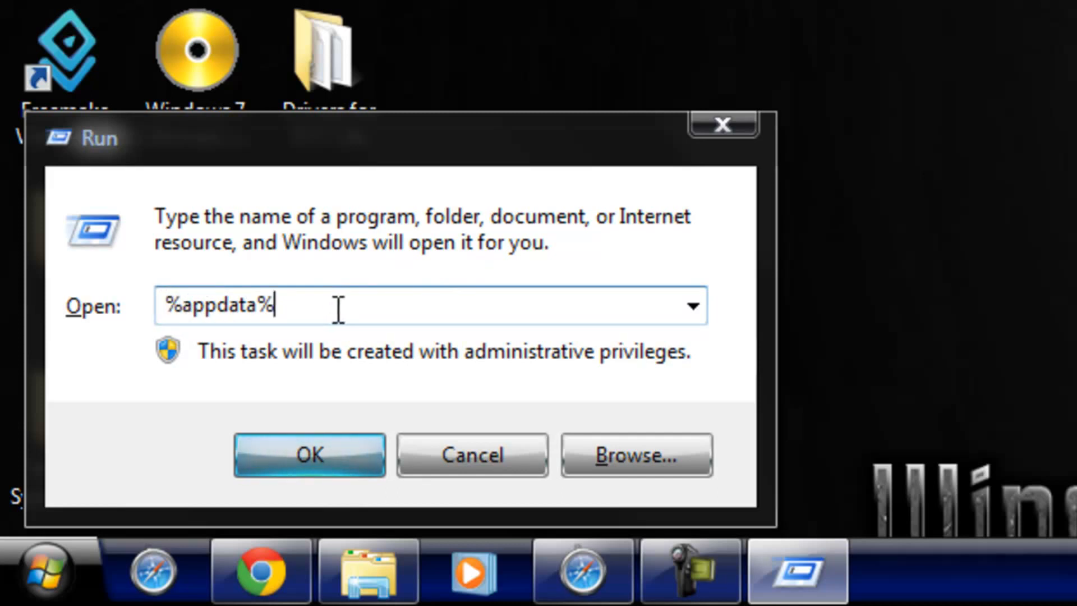
pyautogui.click(310, 454)
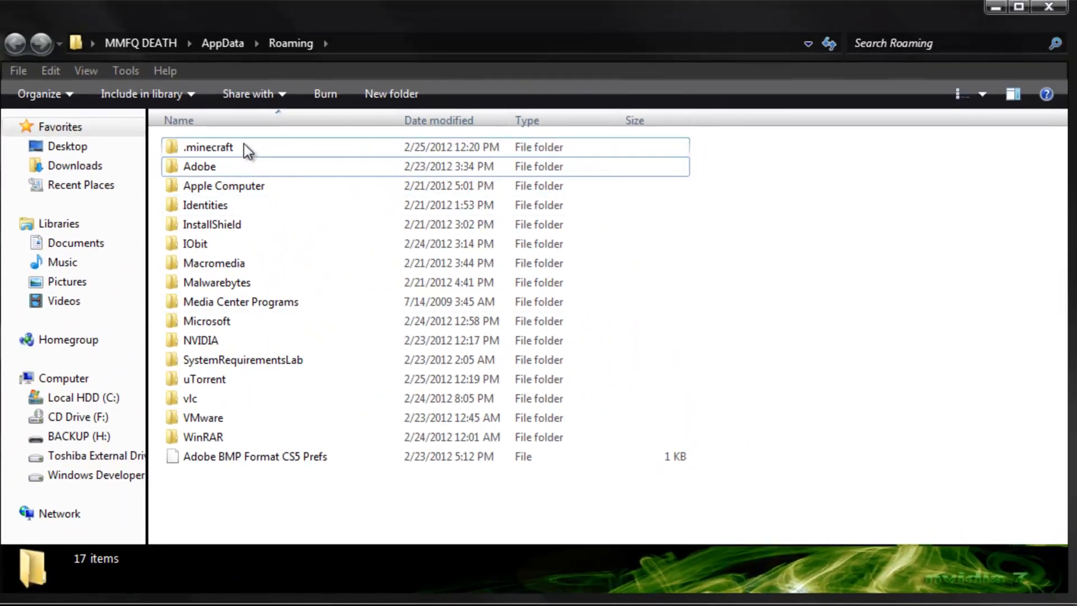
# Create an empty mods folder inside .minecraft, then go into its bin folder
pyautogui.click(206, 146)
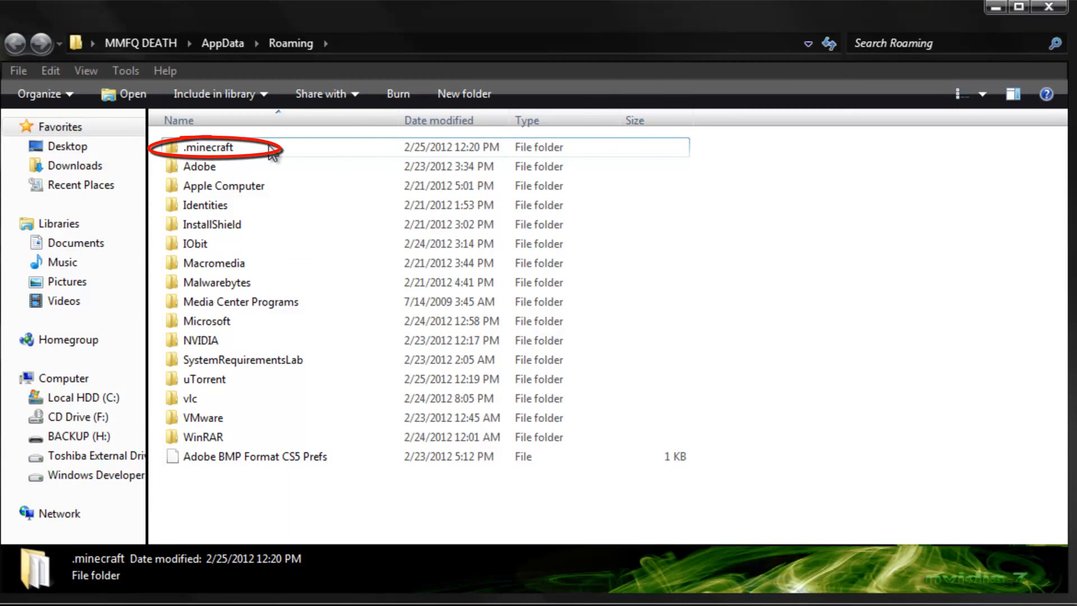
pyautogui.moveTo(209, 147)
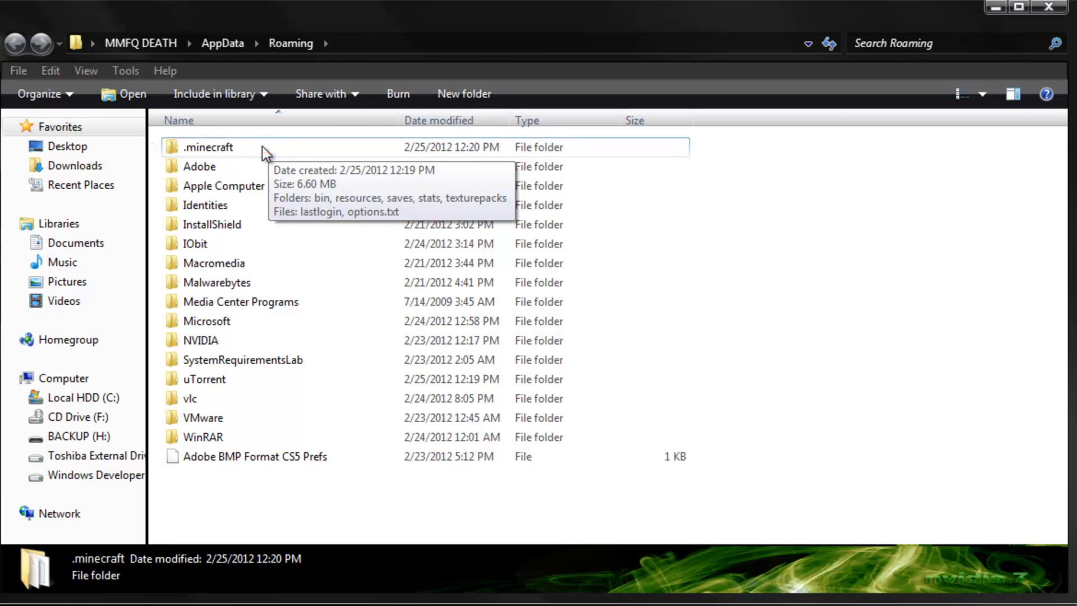
pyautogui.doubleClick(206, 146)
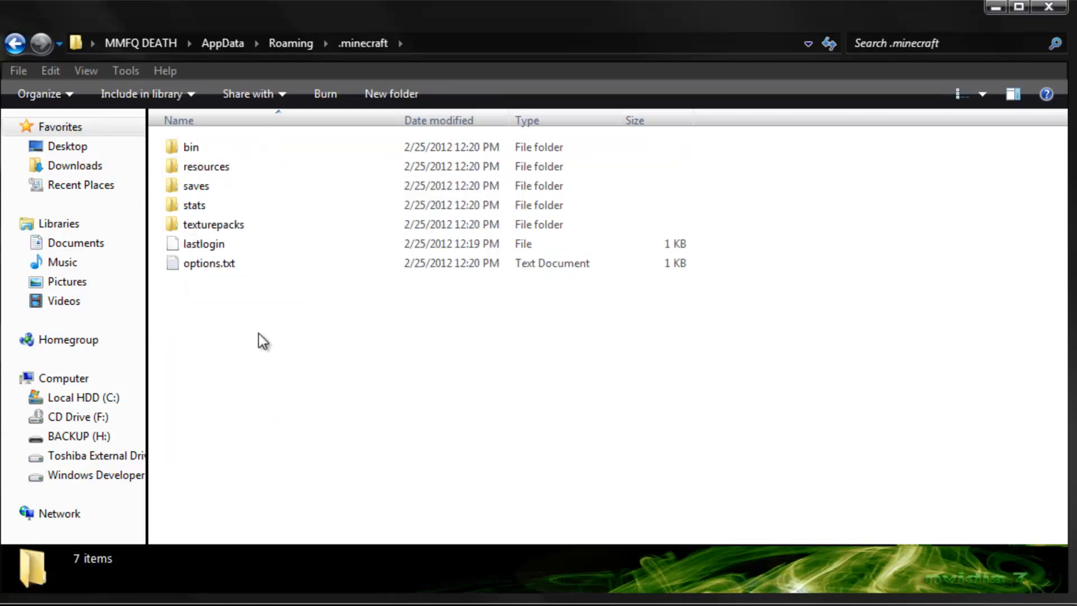
pyautogui.rightClick(262, 341)
pyautogui.write('mods')
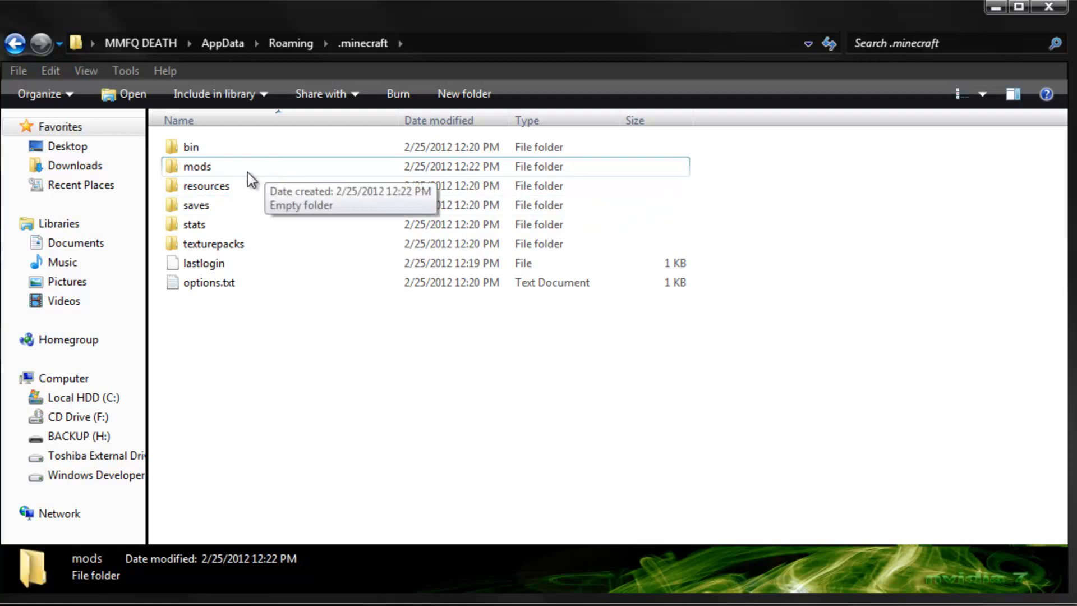
pyautogui.doubleClick(191, 146)
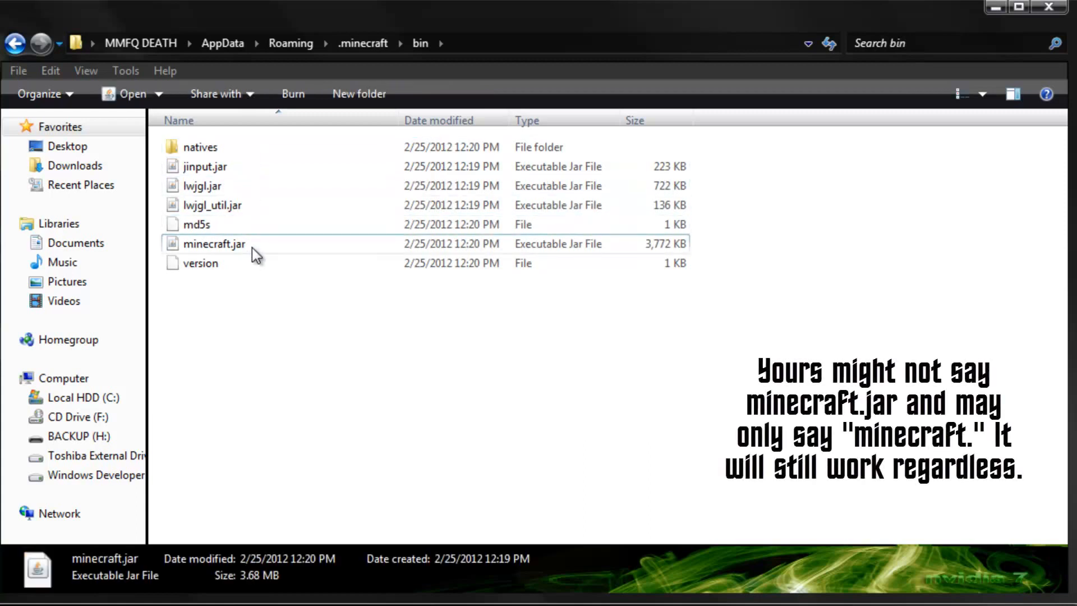
# Open minecraft.jar with WinRAR archiver to show META-INF and the class files
pyautogui.rightClick(213, 243)
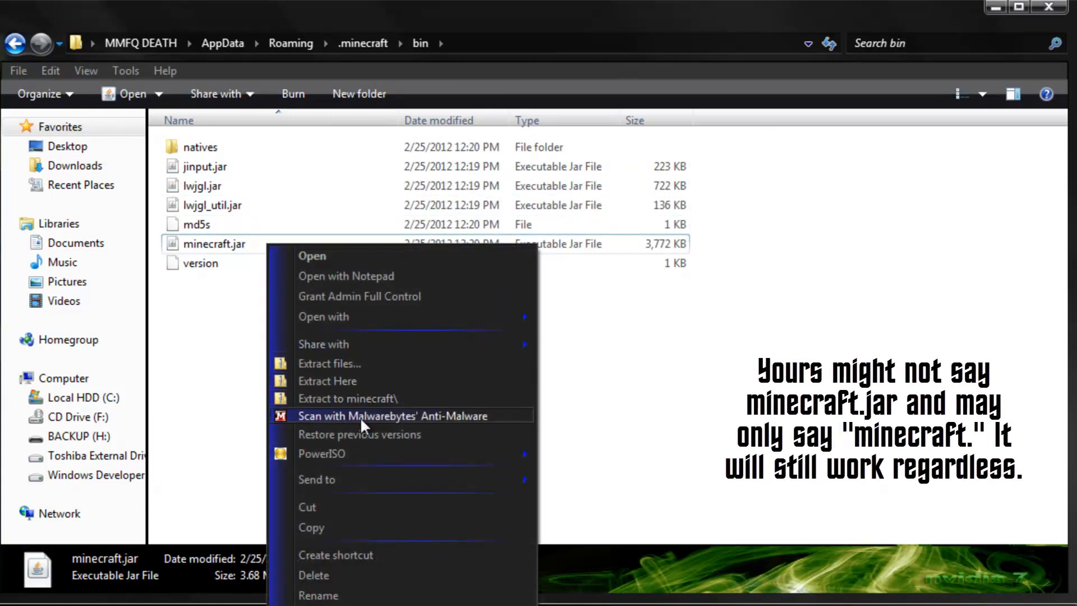
pyautogui.moveTo(323, 316)
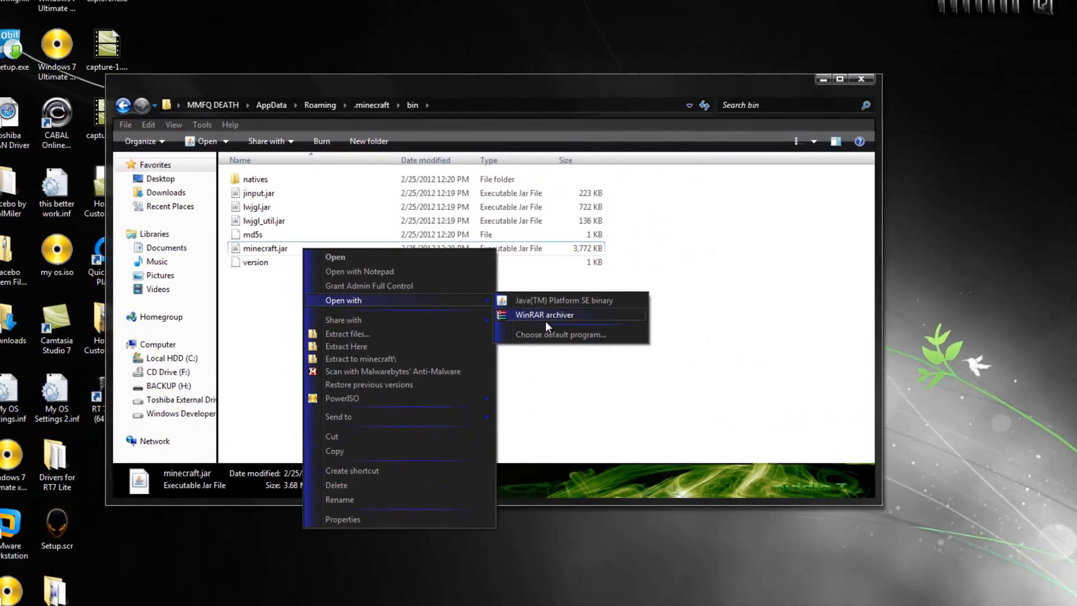
pyautogui.click(543, 314)
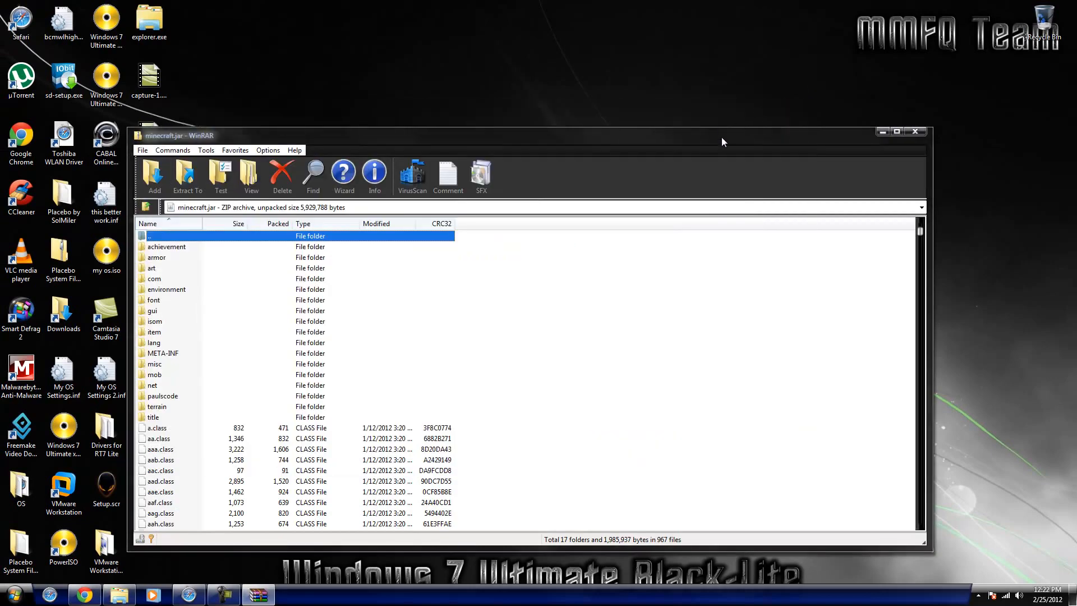
# Resize the WinRAR window smaller so the desktop mod archives sit beside minecraft.jar
pyautogui.click(148, 20)
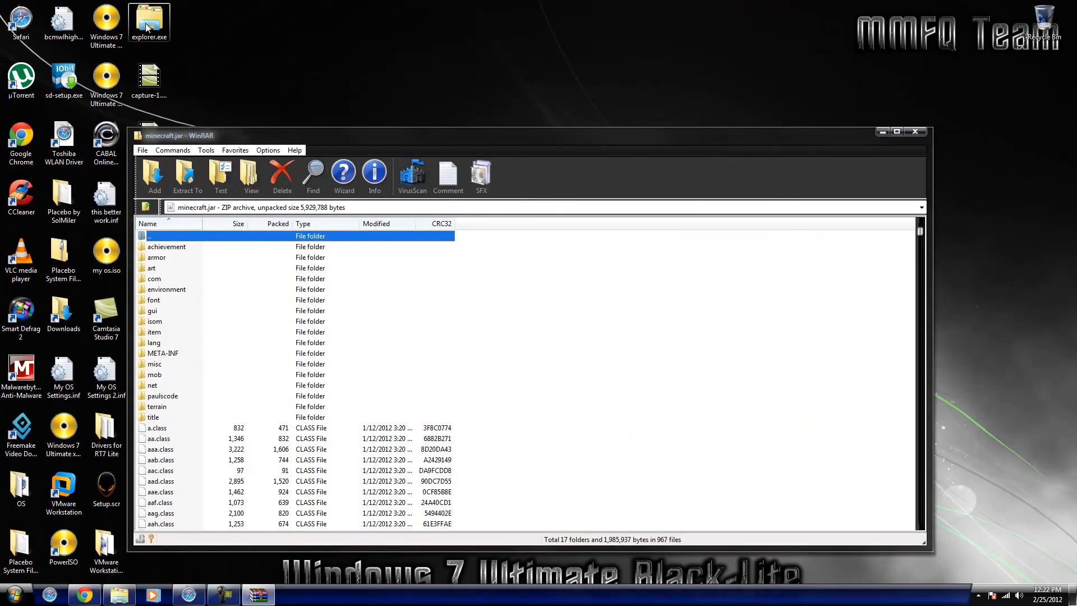
pyautogui.rightClick(149, 19)
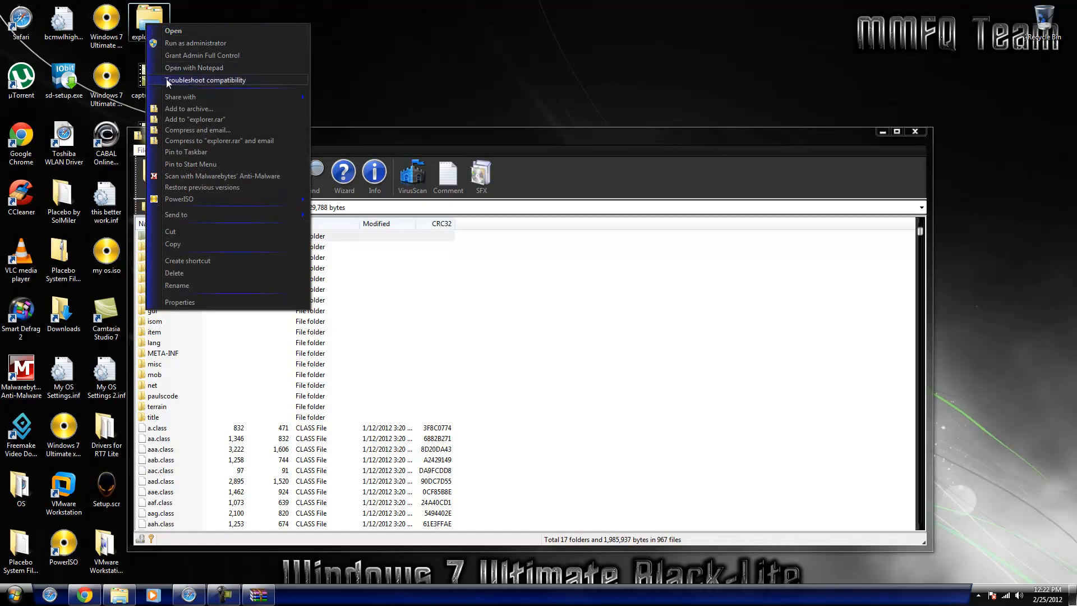
pyautogui.moveTo(202, 84)
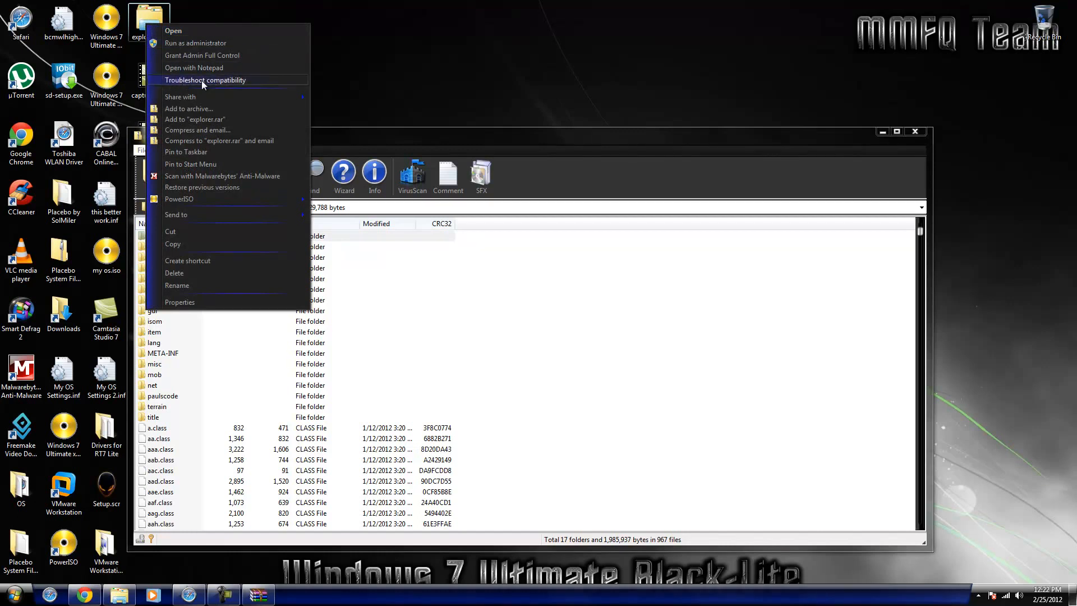
pyautogui.moveTo(300, 84)
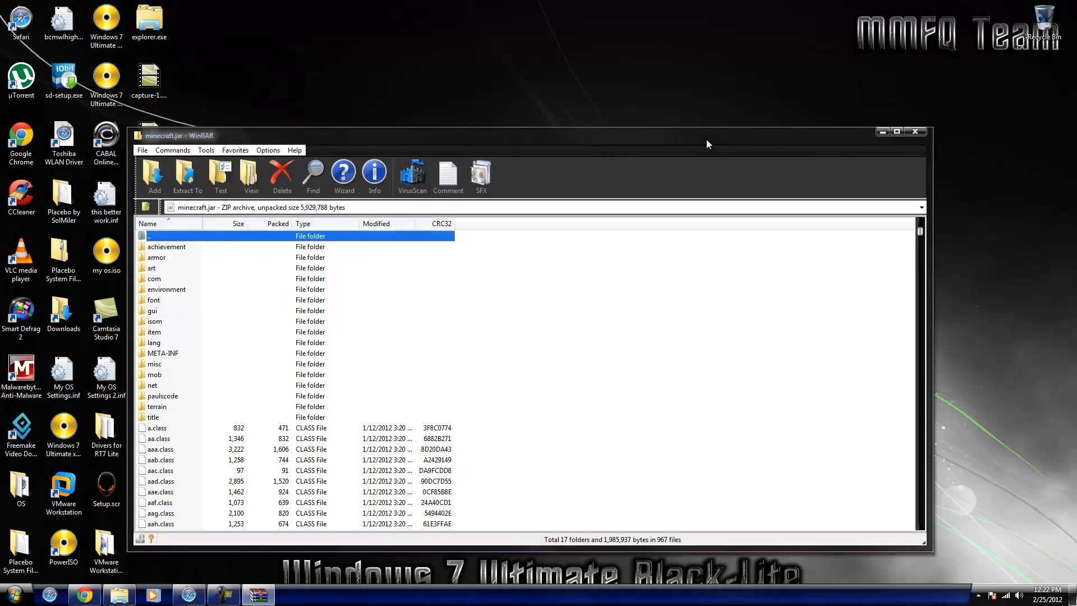
pyautogui.moveTo(932, 130)
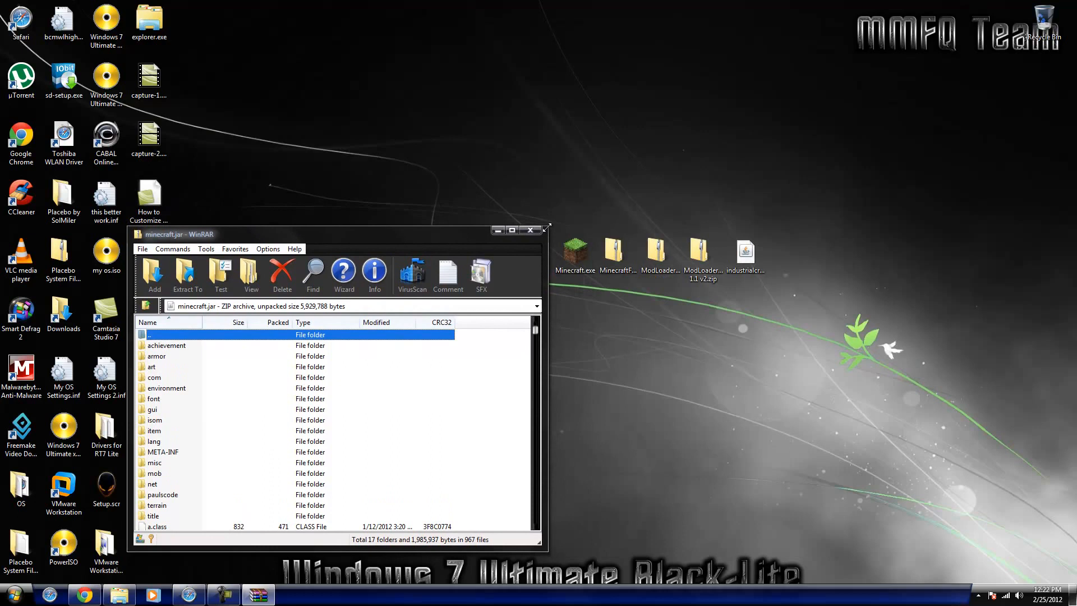
pyautogui.moveTo(337, 233); pyautogui.dragTo(316, 108)
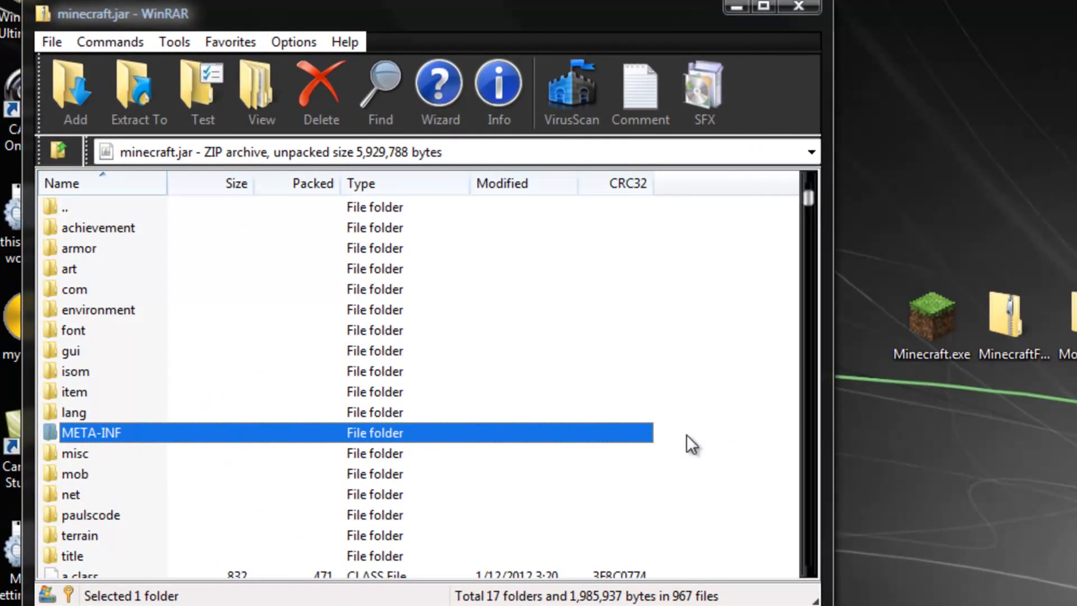
# Delete the META-INF folder from minecraft.jar and confirm, leaving 16 folders
pyautogui.click(320, 90)
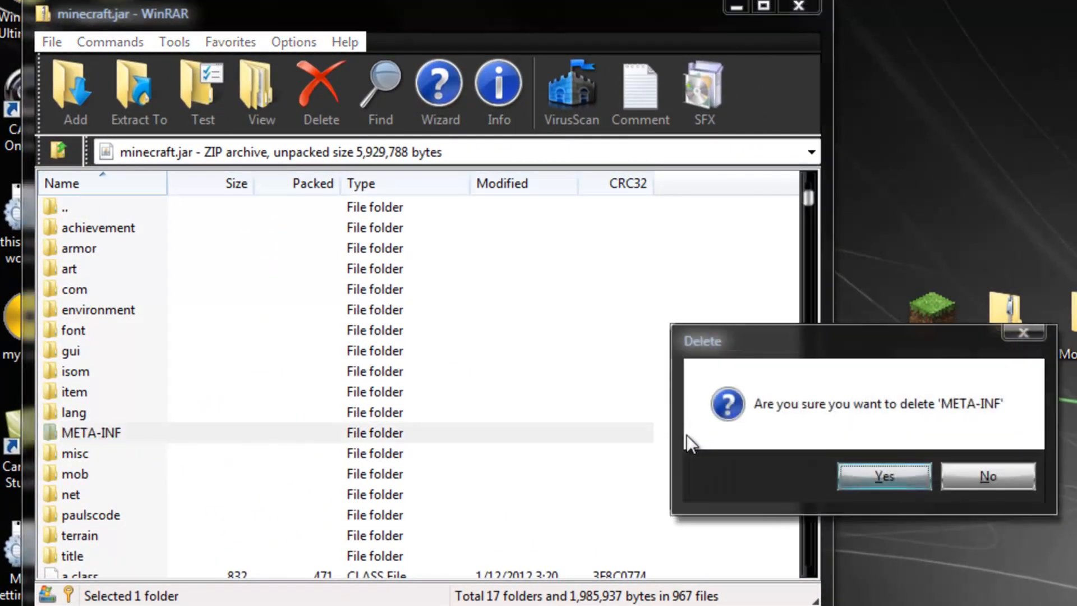
pyautogui.click(883, 475)
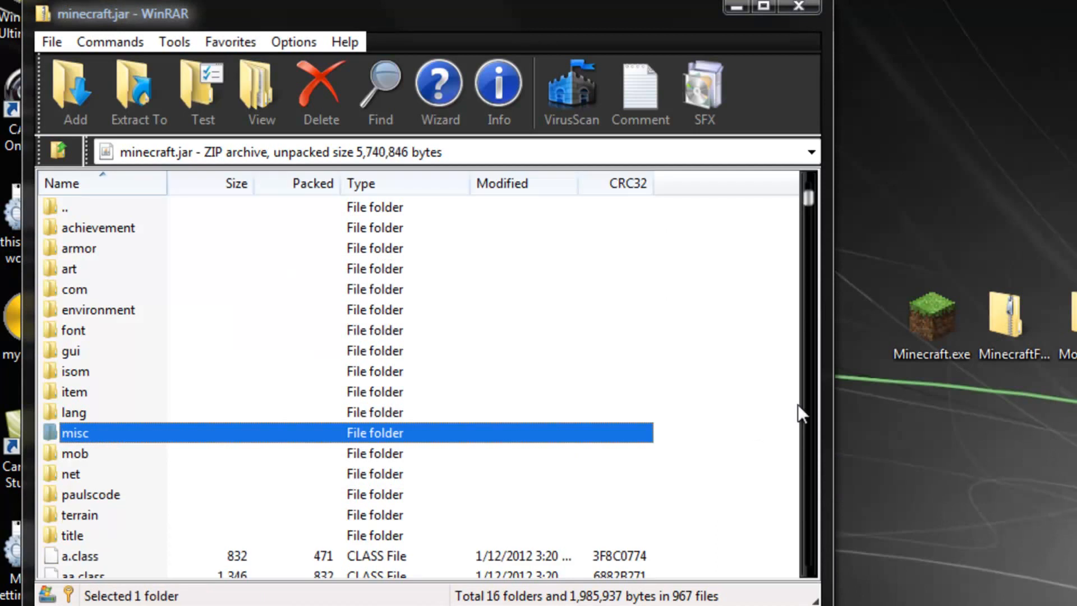
pyautogui.moveTo(800, 417)
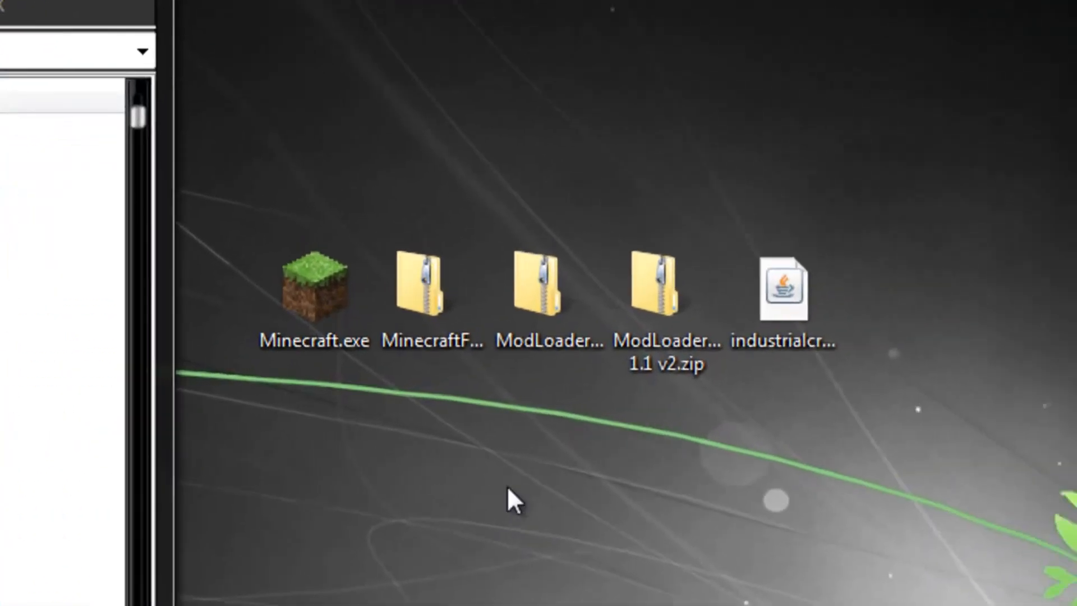
# Copy all ModLoader files into minecraft.jar and close the ModLoader zip
pyautogui.click(430, 281)
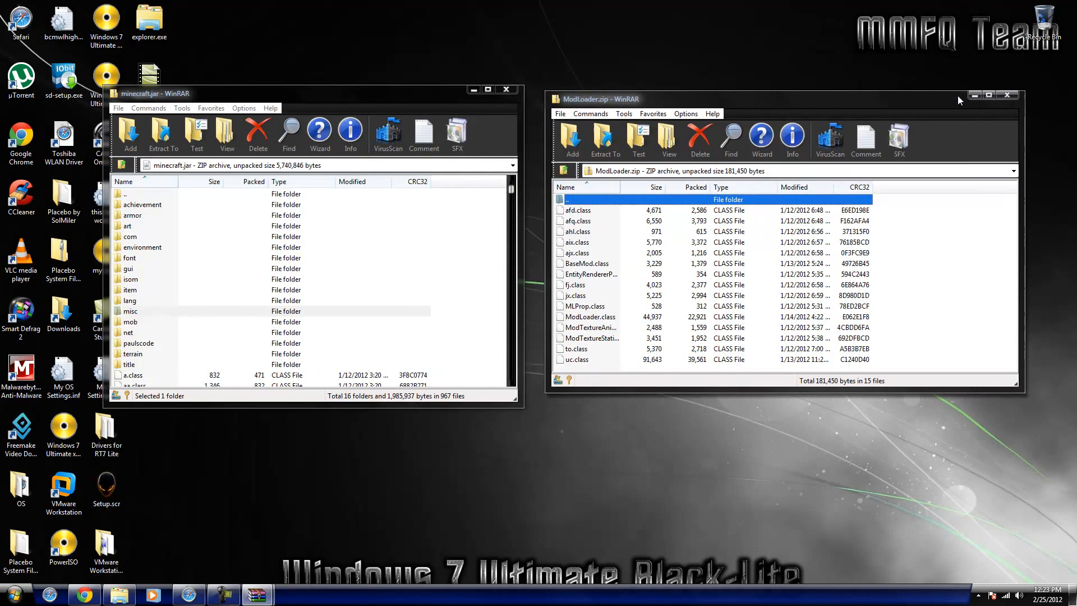
pyautogui.moveTo(796, 256)
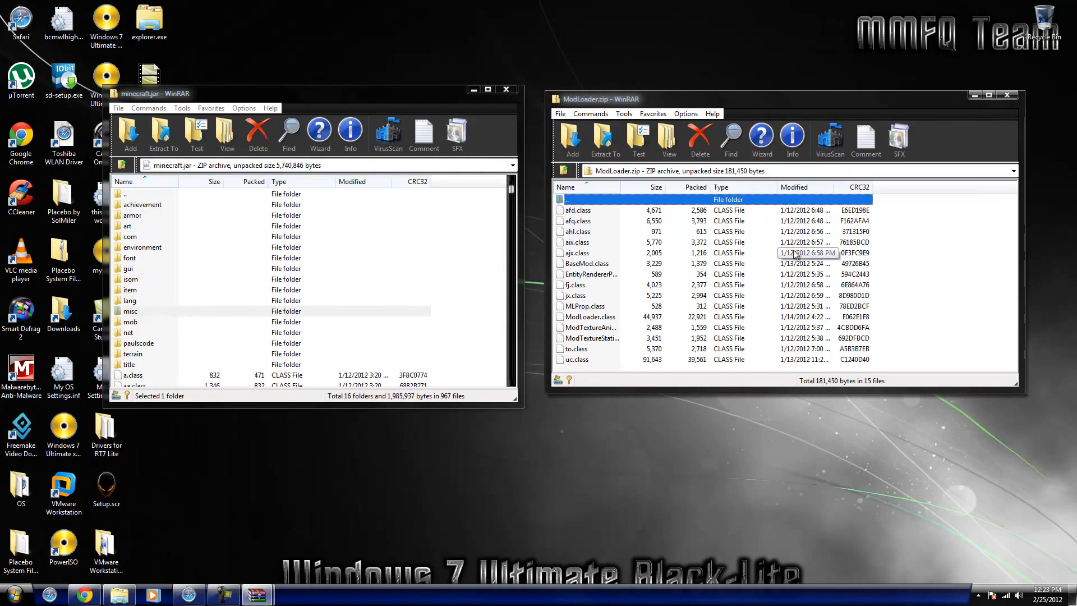
pyautogui.press('ctrl+a')
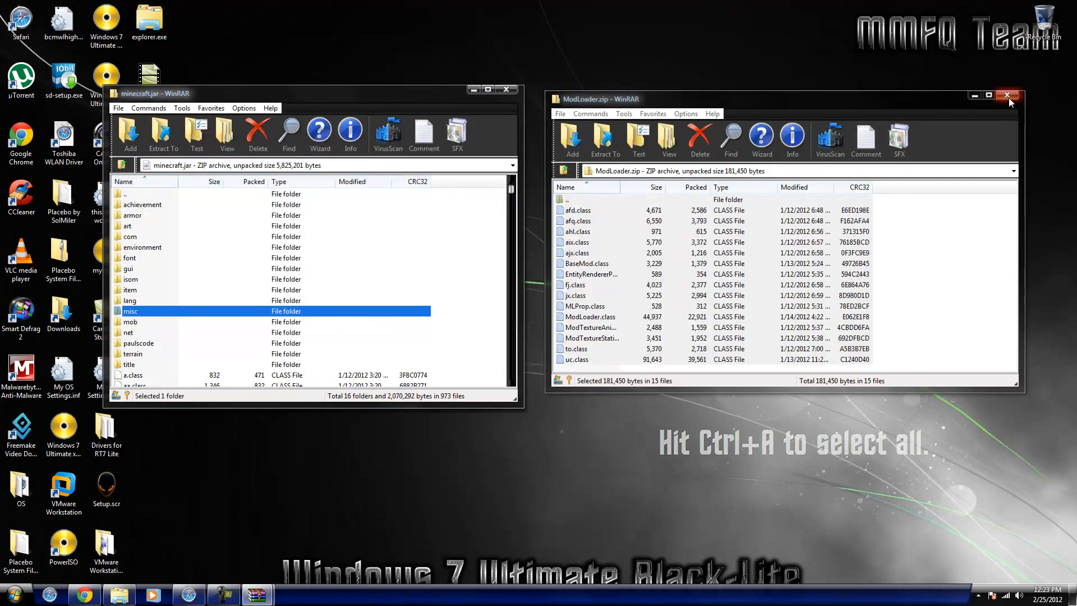
pyautogui.click(1007, 95)
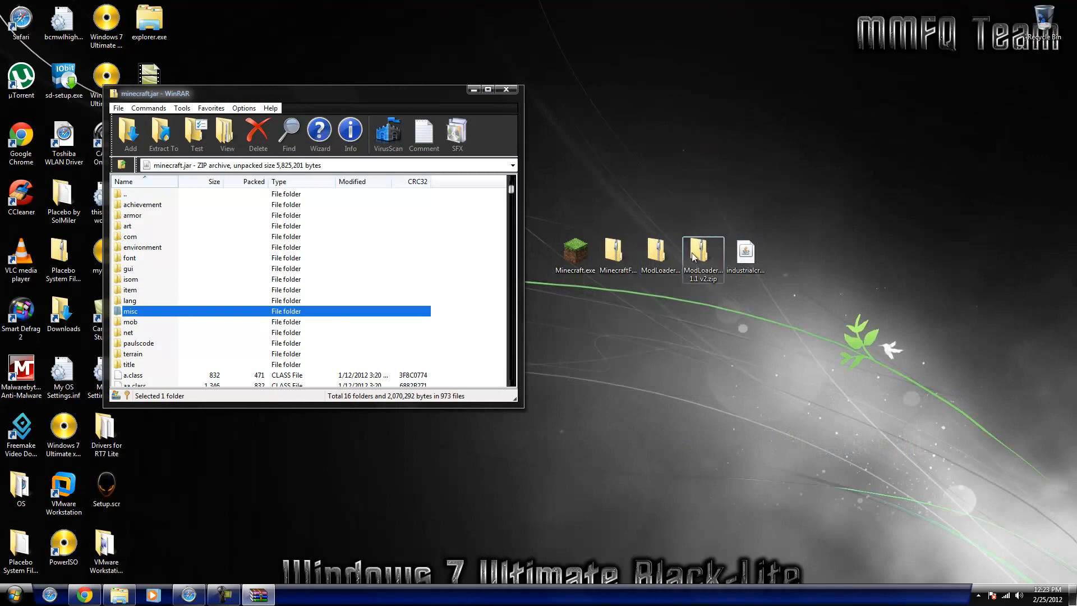
# Copy all ModLoaderMp 1.1 v2 files into minecraft.jar, confirm, and close that zip
pyautogui.doubleClick(701, 252)
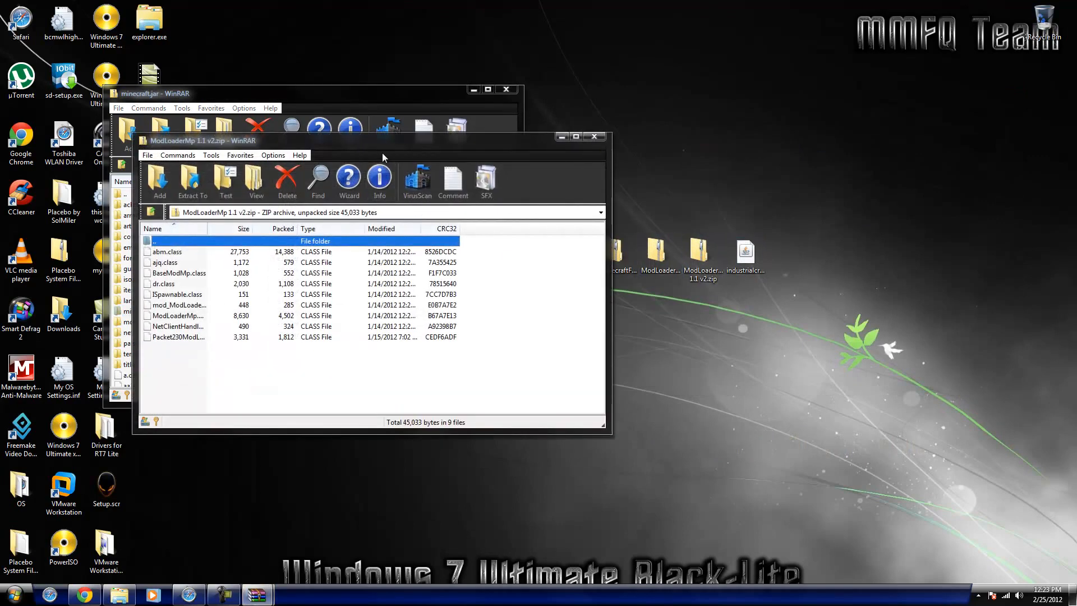
pyautogui.moveTo(381, 140); pyautogui.dragTo(529, 135)
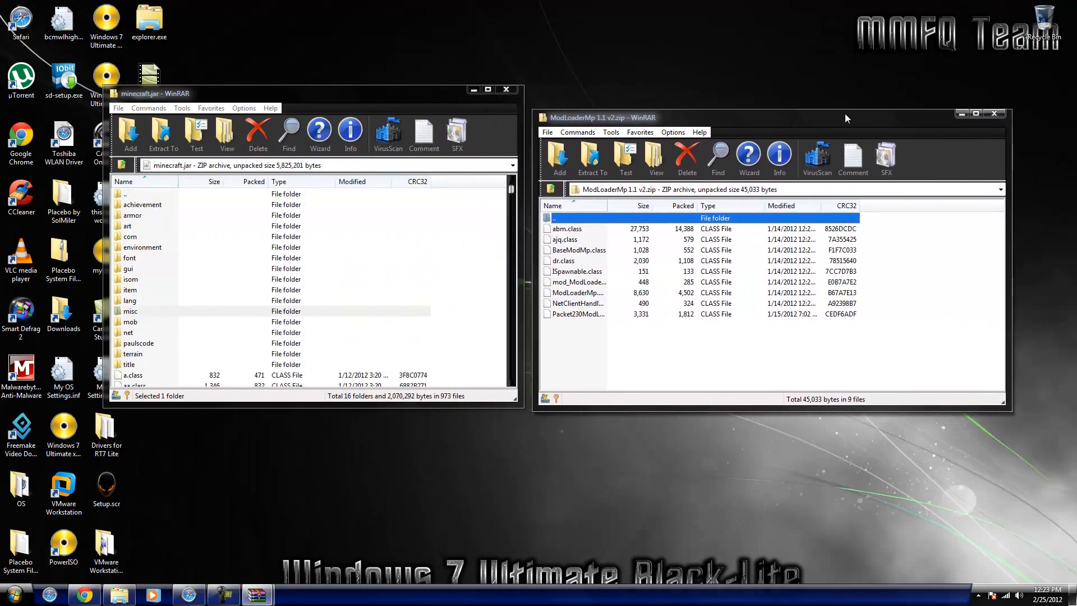
pyautogui.click(130, 133)
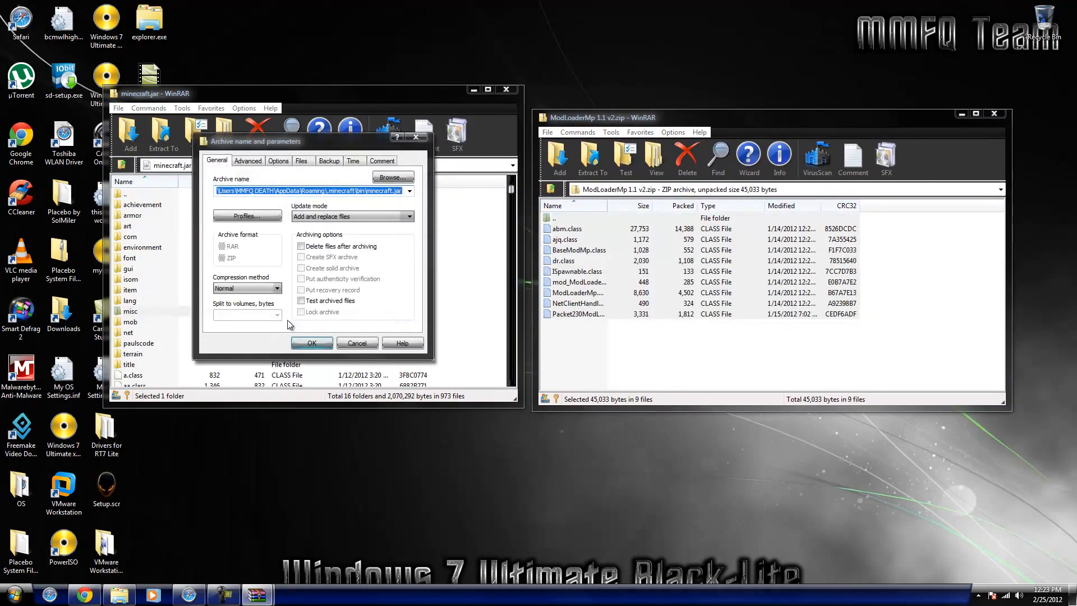
pyautogui.click(312, 343)
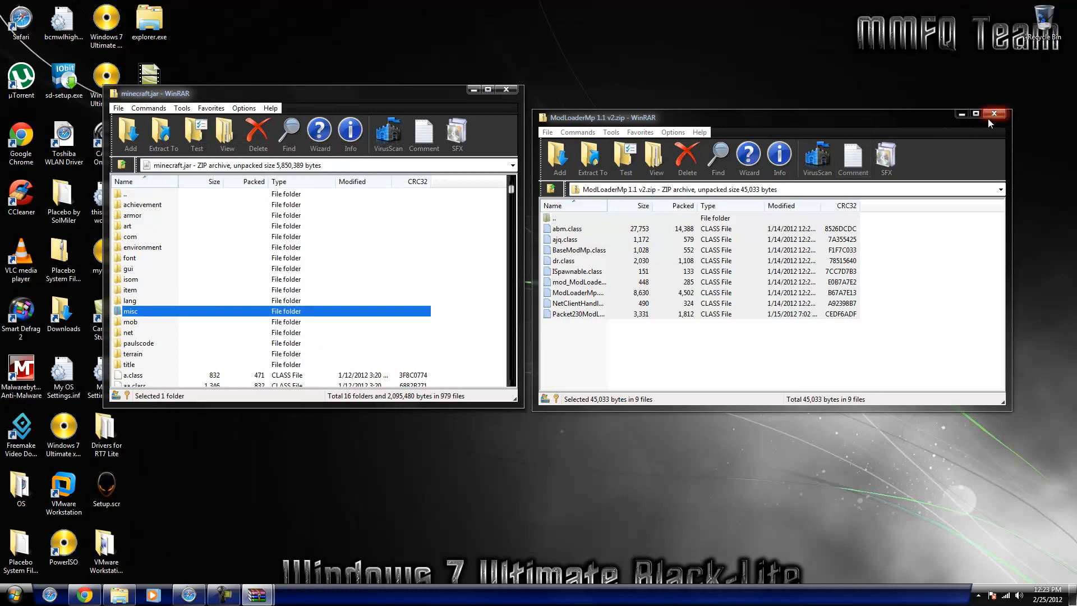
pyautogui.click(994, 114)
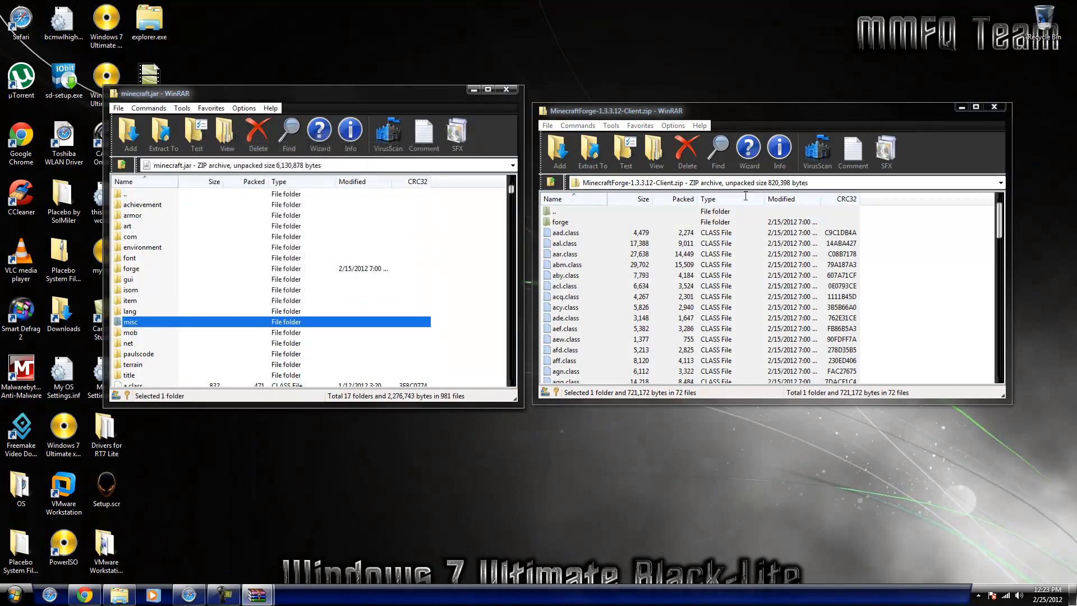
# Close the Forge zip and place the IndustrialCraft 2 jar into .minecraft\mods
pyautogui.click(992, 107)
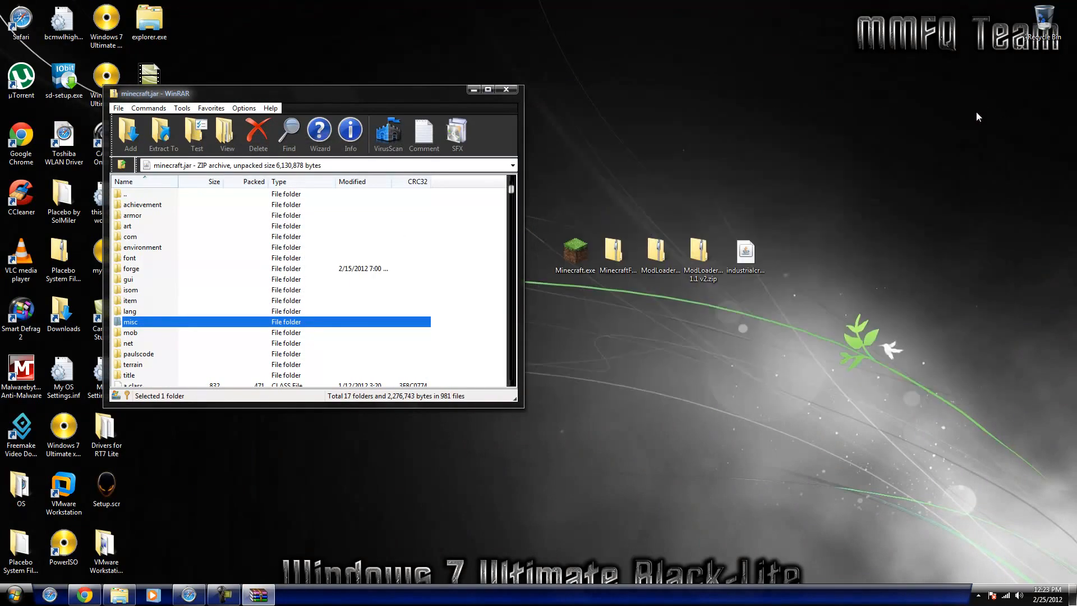
pyautogui.moveTo(564, 146)
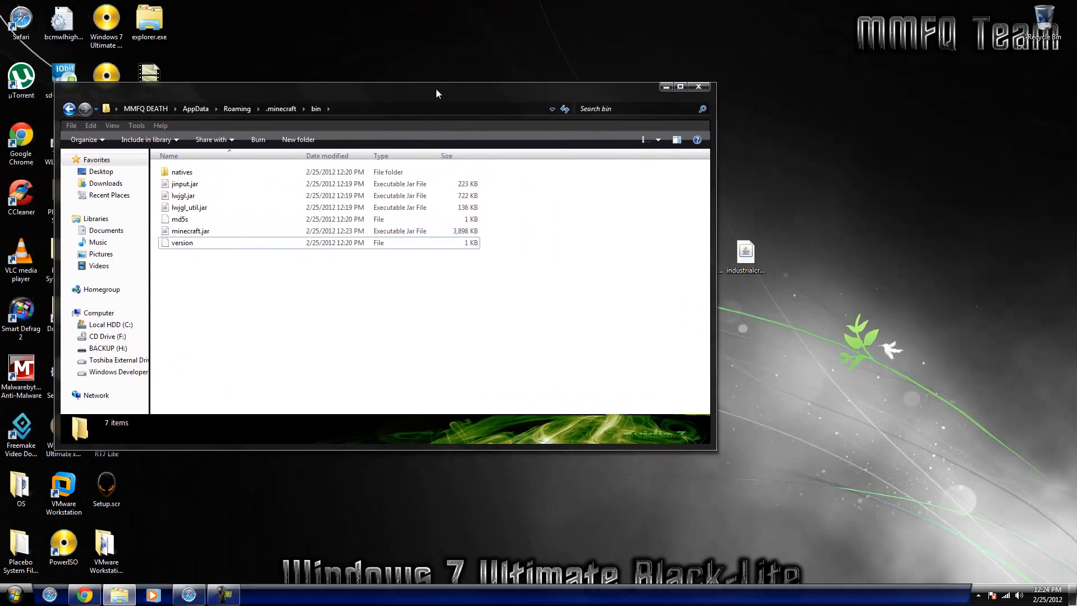
pyautogui.click(68, 109)
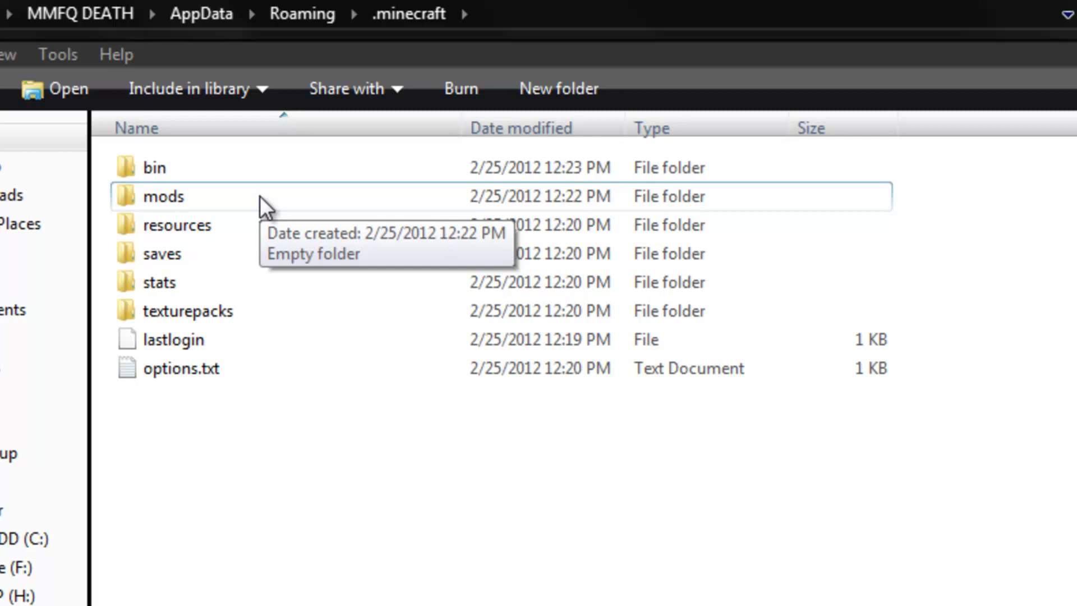
pyautogui.doubleClick(163, 195)
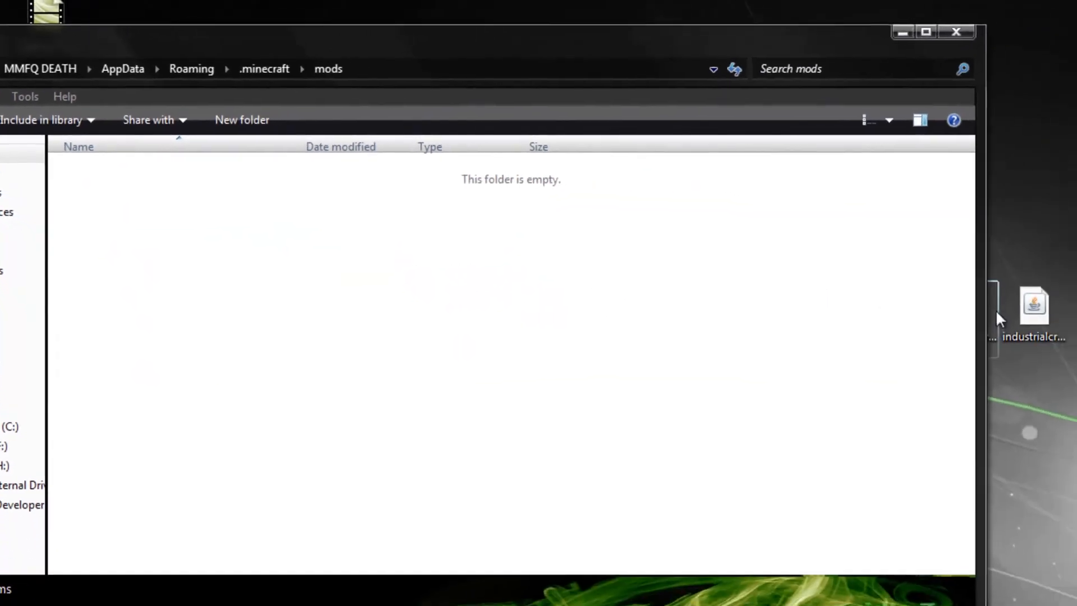
pyautogui.moveTo(1033, 305); pyautogui.dragTo(100, 292)
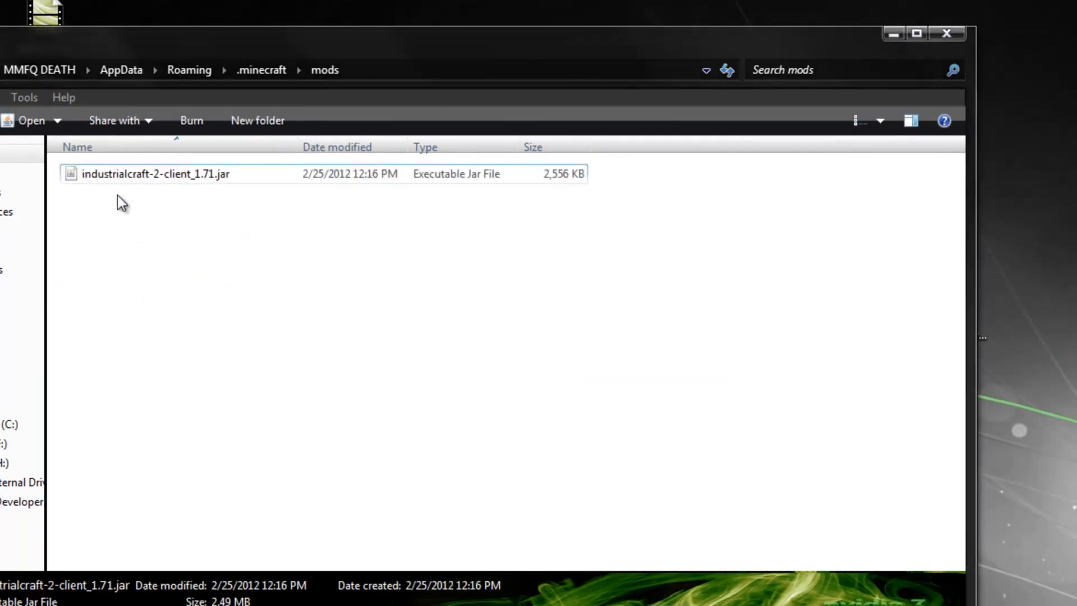
pyautogui.click(260, 70)
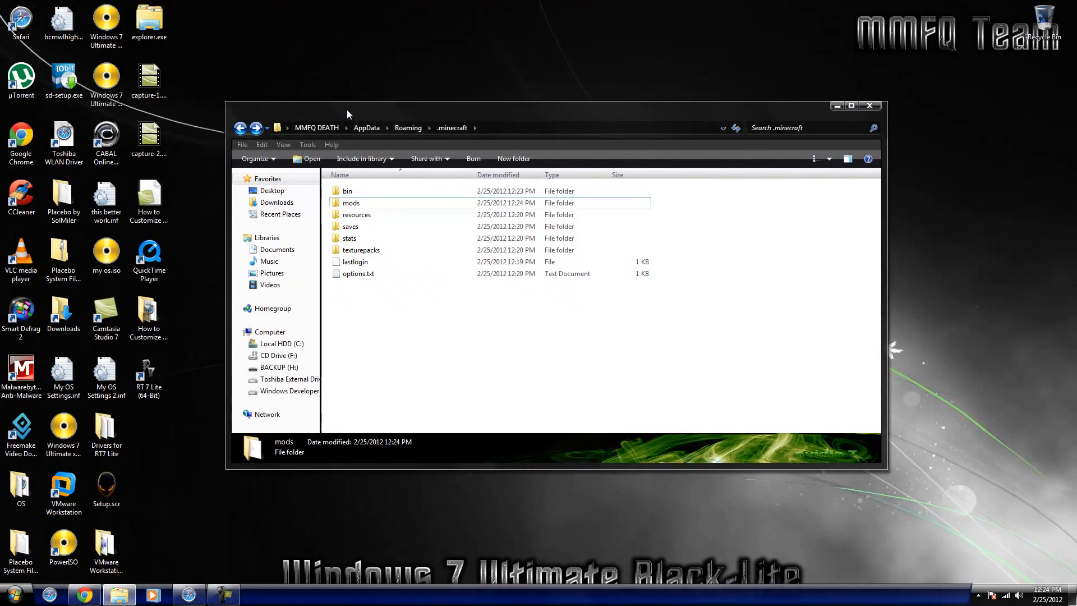
pyautogui.moveTo(871, 106)
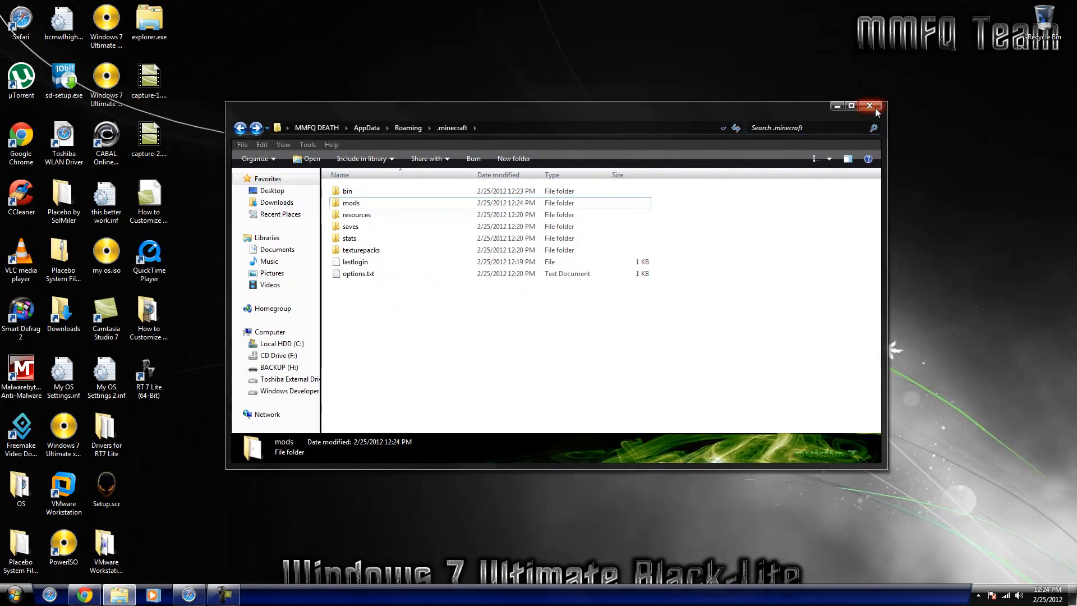
pyautogui.moveTo(870, 107)
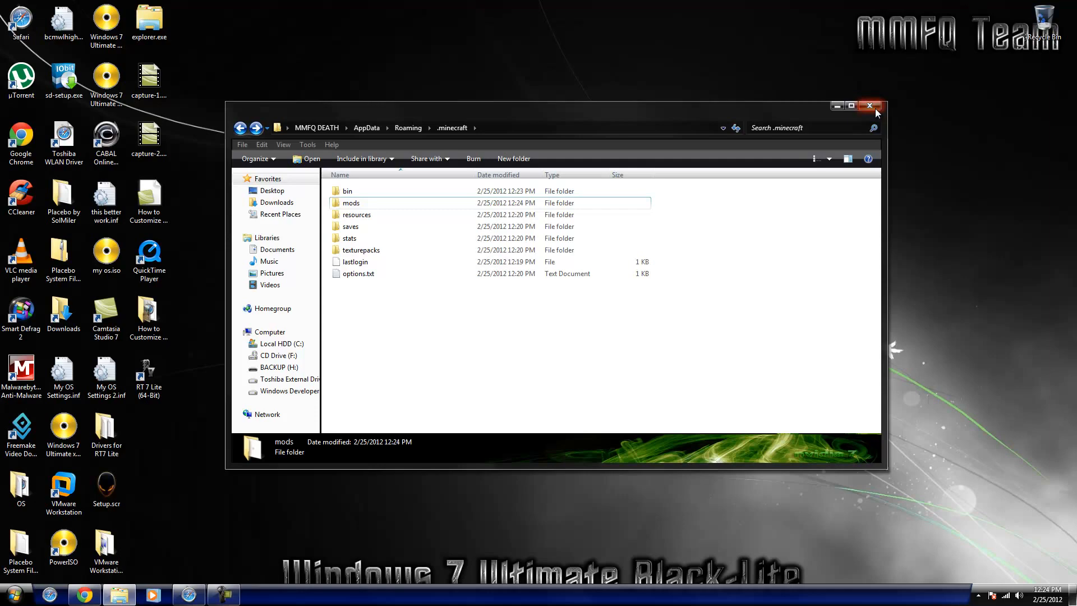
# Launch Minecraft, log in and create a new singleplayer world named IC2
pyautogui.click(869, 106)
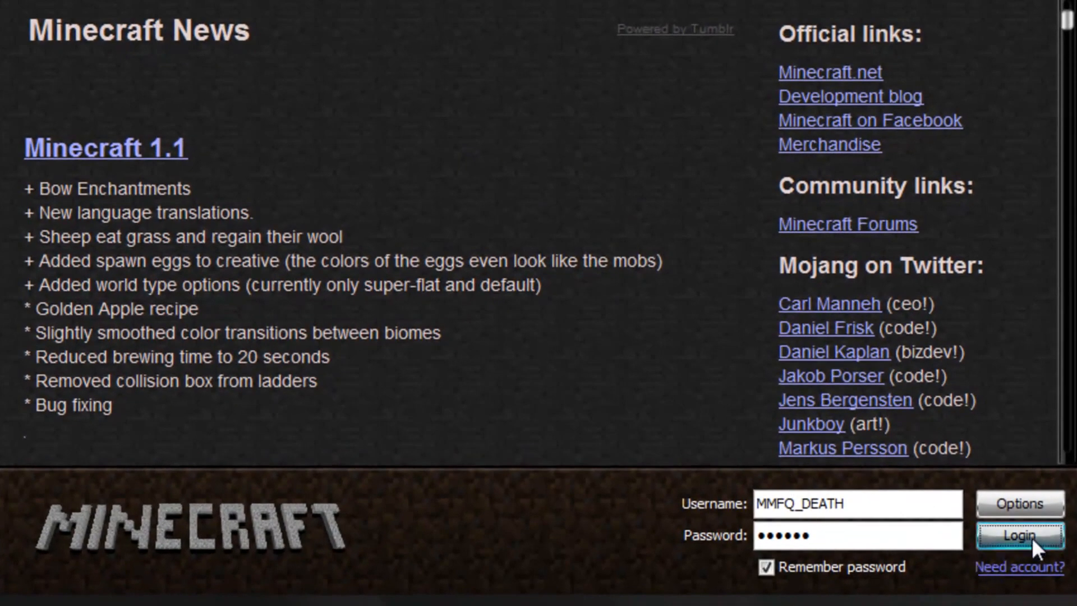
pyautogui.click(1019, 535)
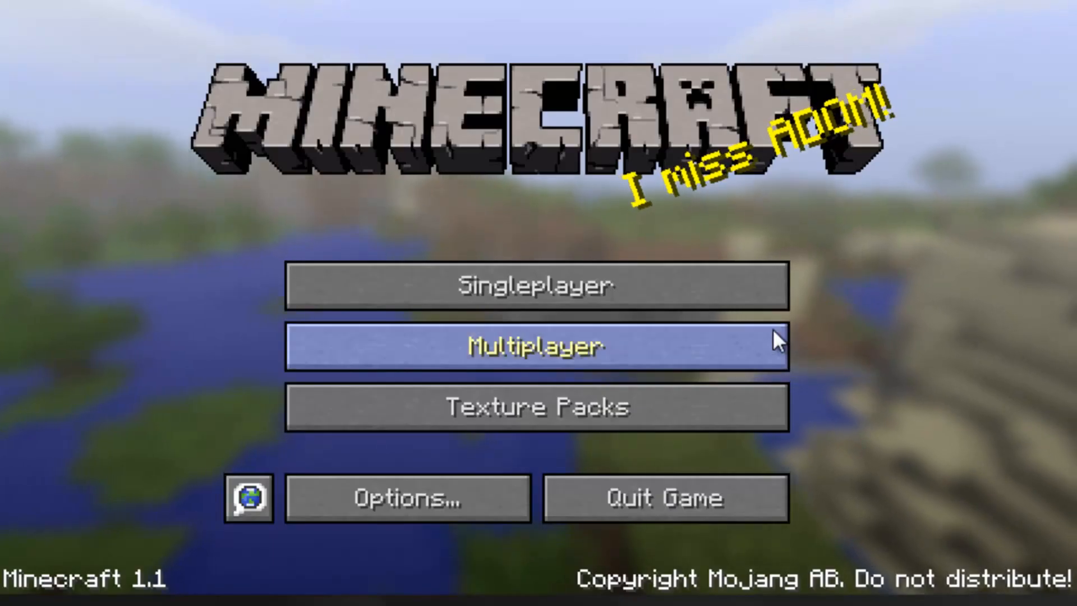
pyautogui.click(536, 285)
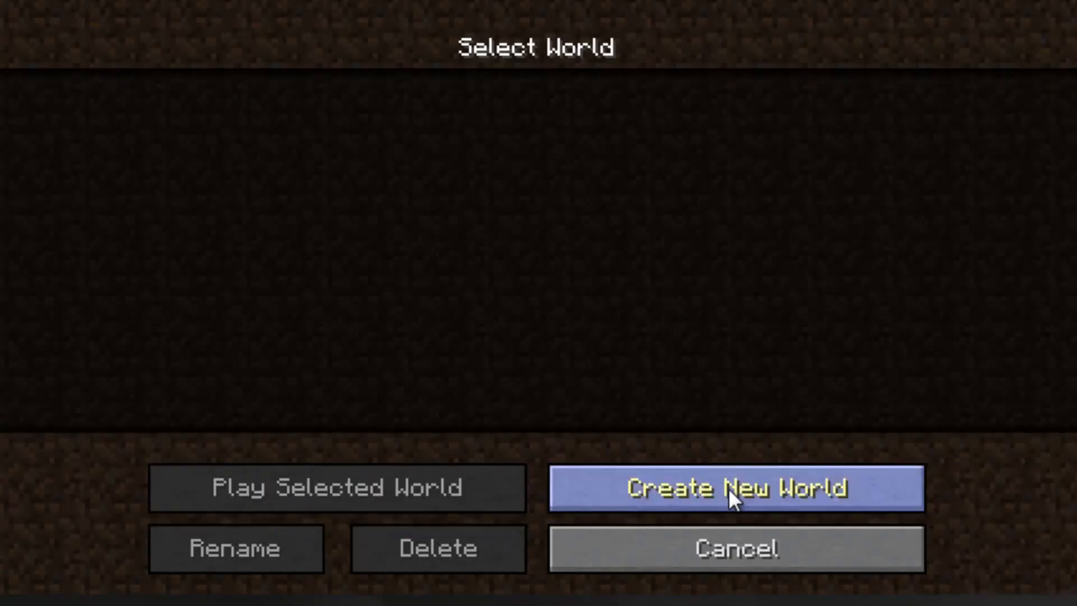
pyautogui.click(734, 488)
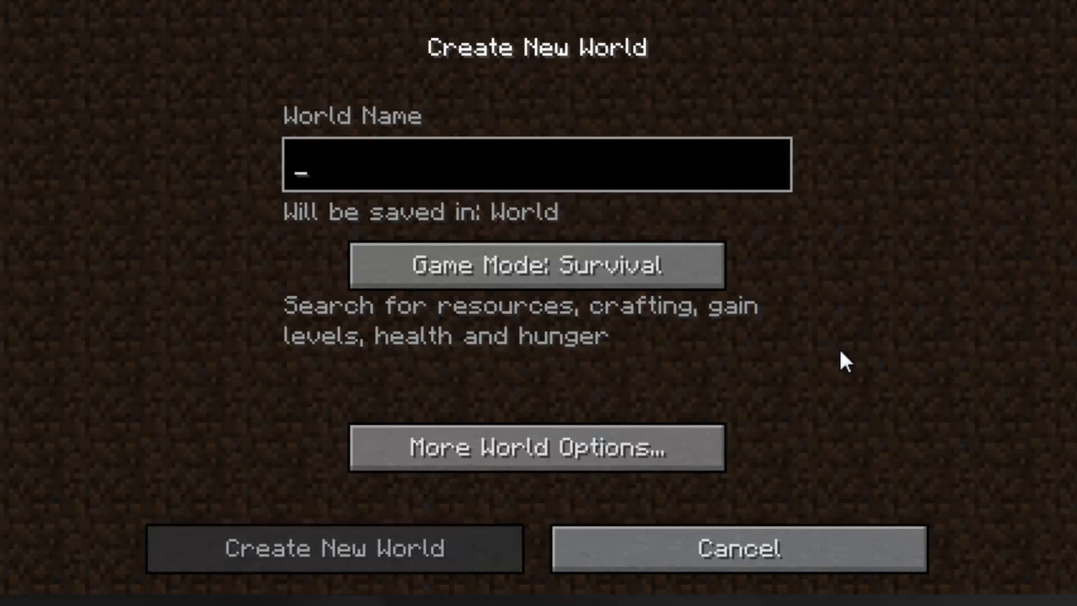
pyautogui.write('IC2')
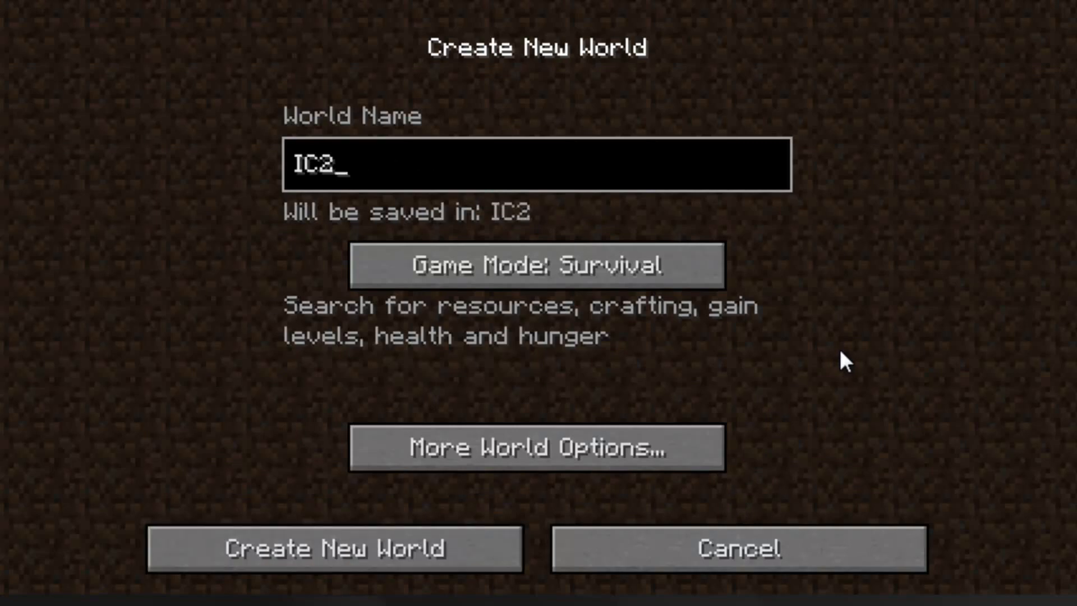
pyautogui.click(336, 549)
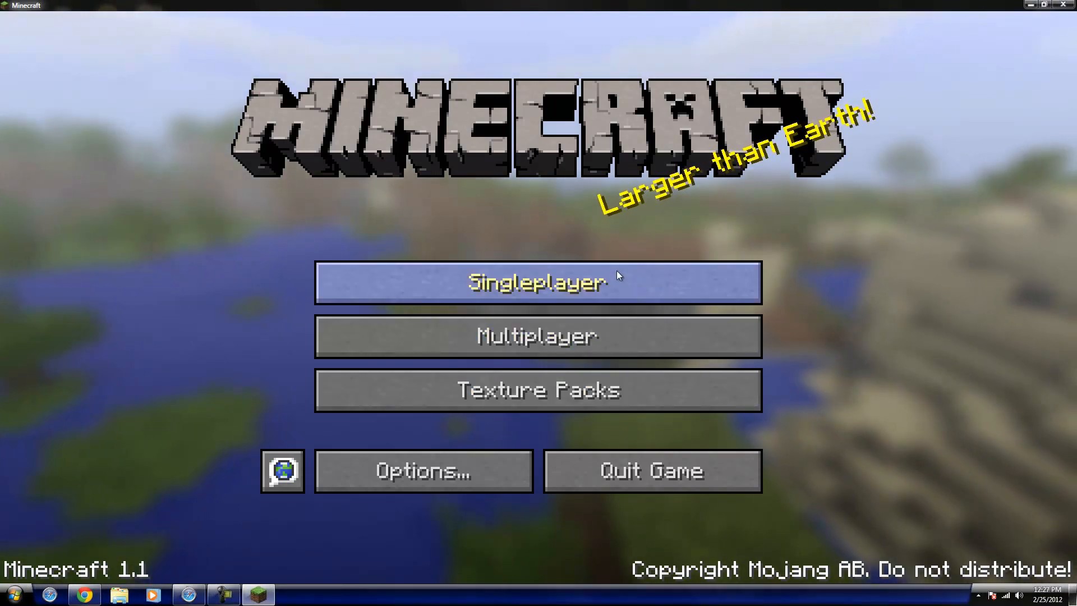
# Load the IC2 world and page through TooManyItems to find the Generator and Recycler
pyautogui.click(537, 282)
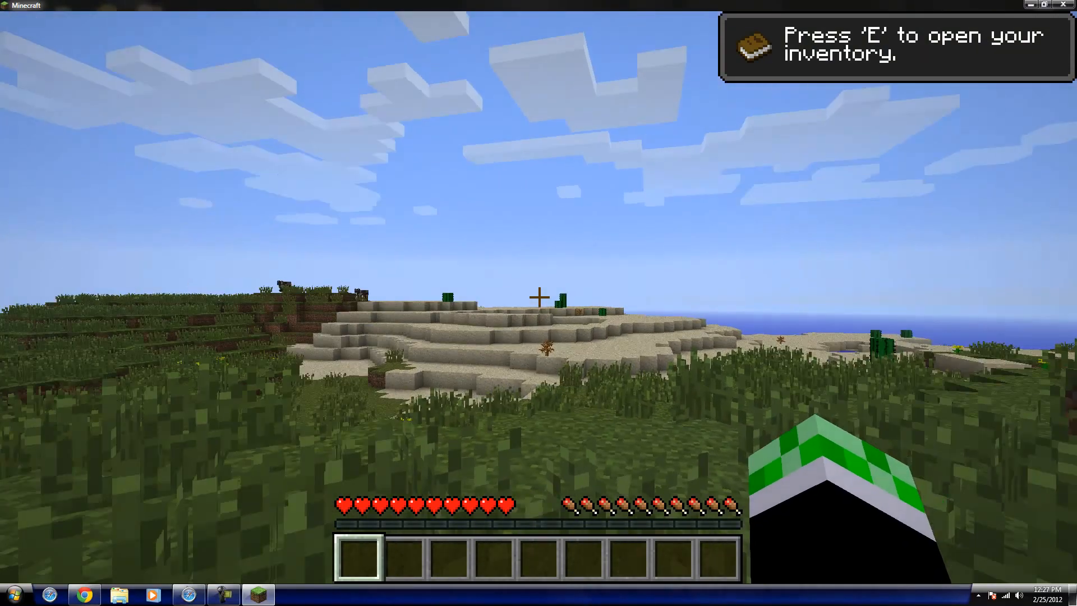
pyautogui.press('e')
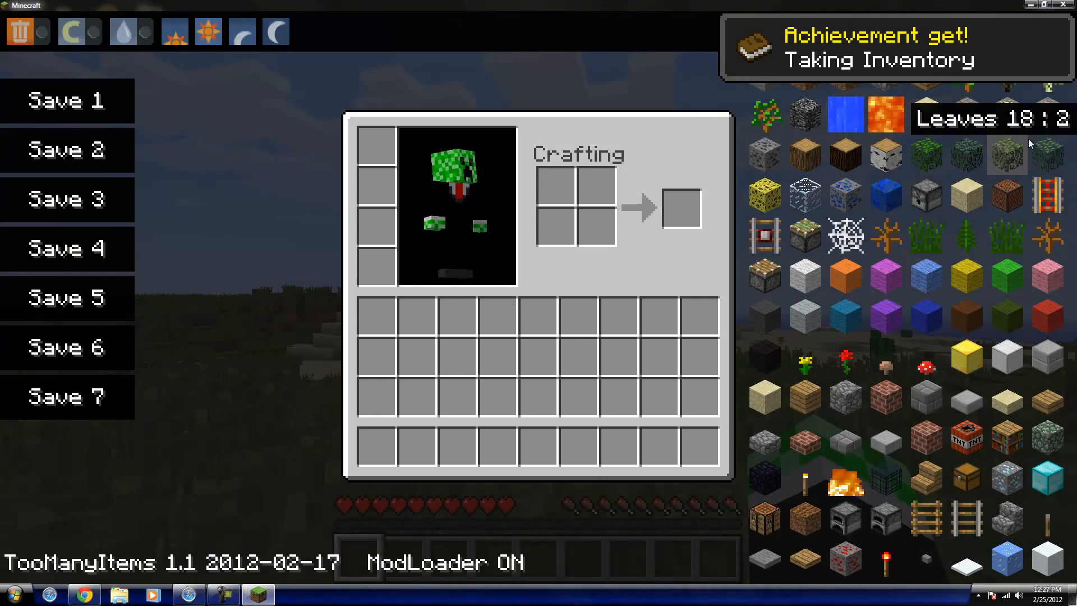
pyautogui.click(1056, 31)
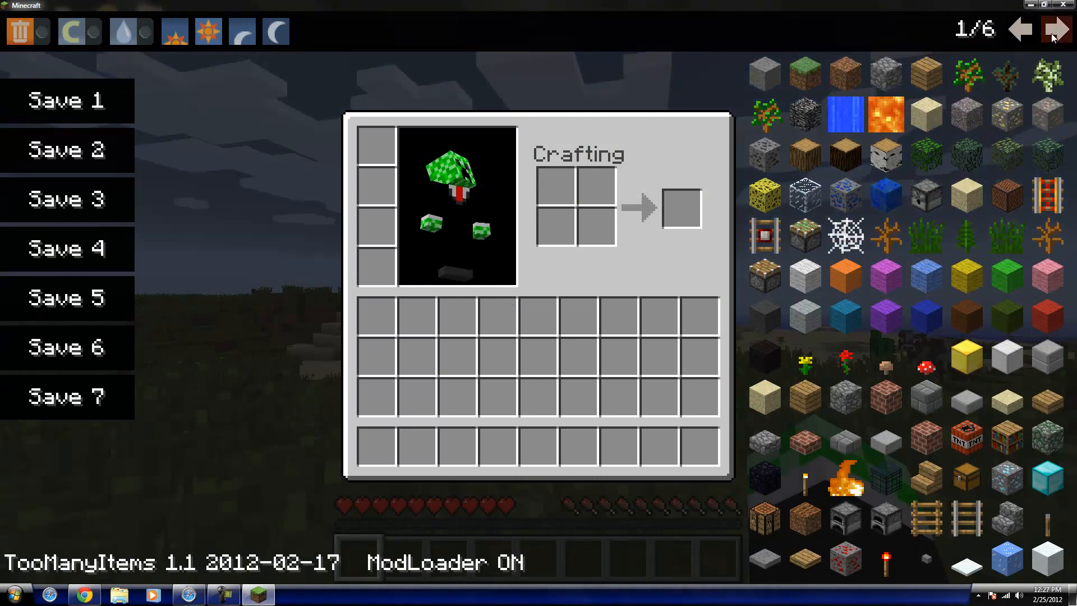
pyautogui.click(1056, 29)
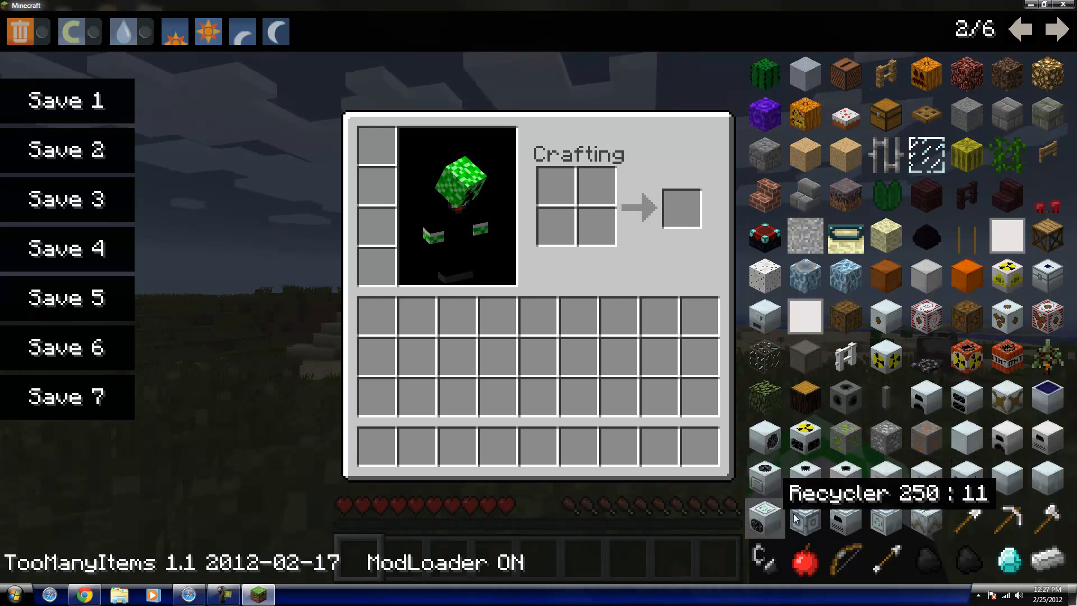
pyautogui.moveTo(885, 440)
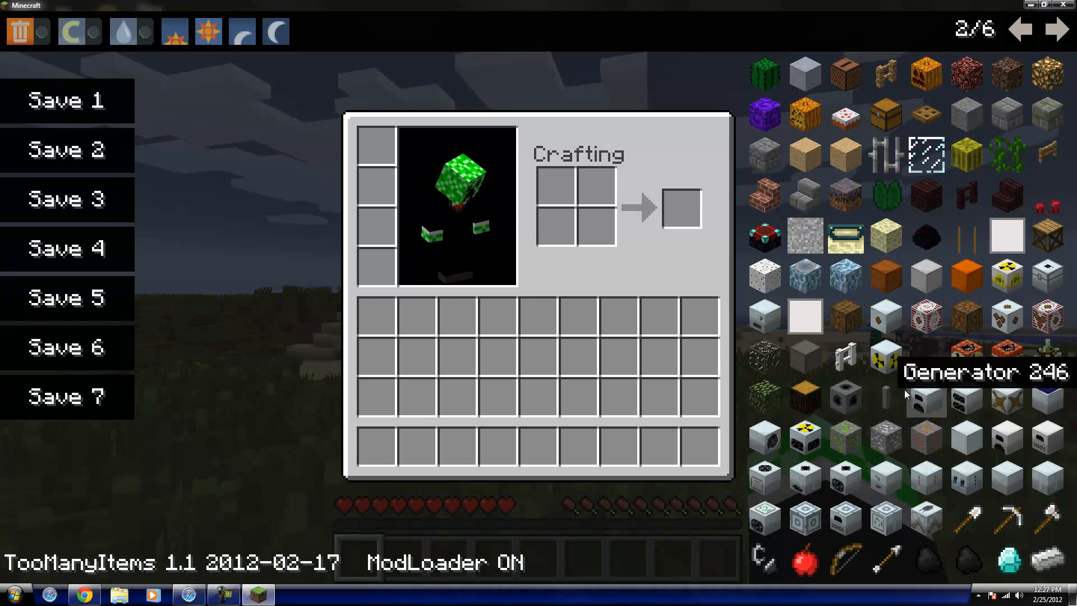
pyautogui.moveTo(886, 400)
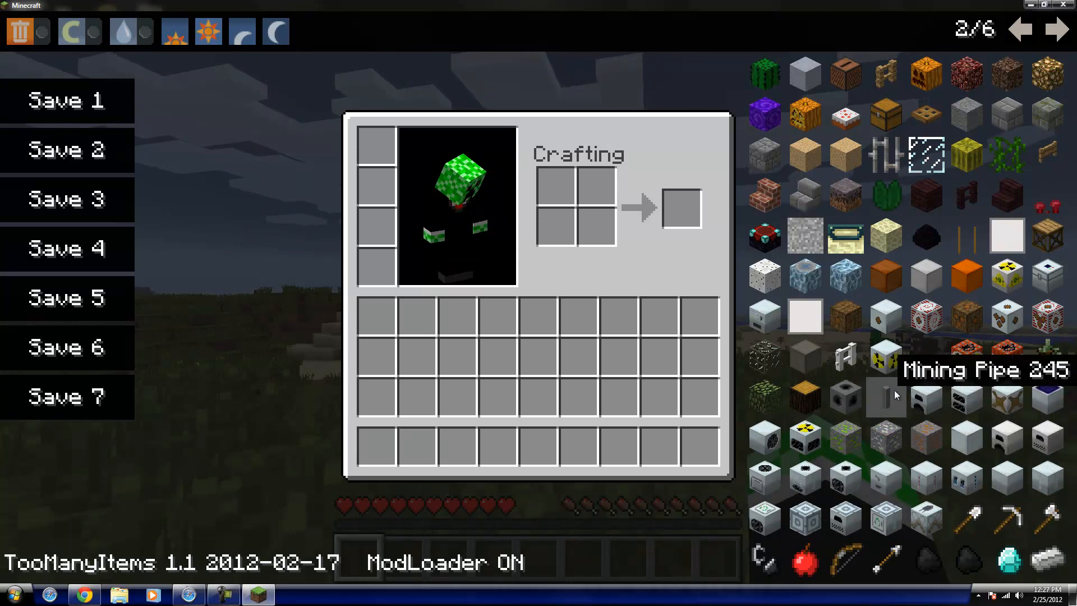
pyautogui.moveTo(805, 278)
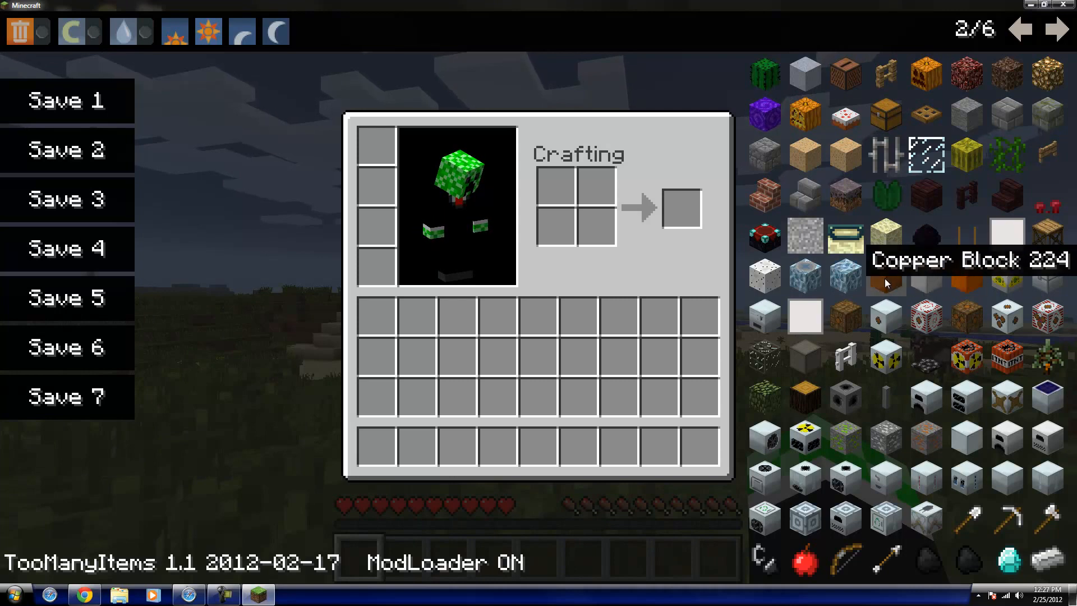
pyautogui.moveTo(804, 317)
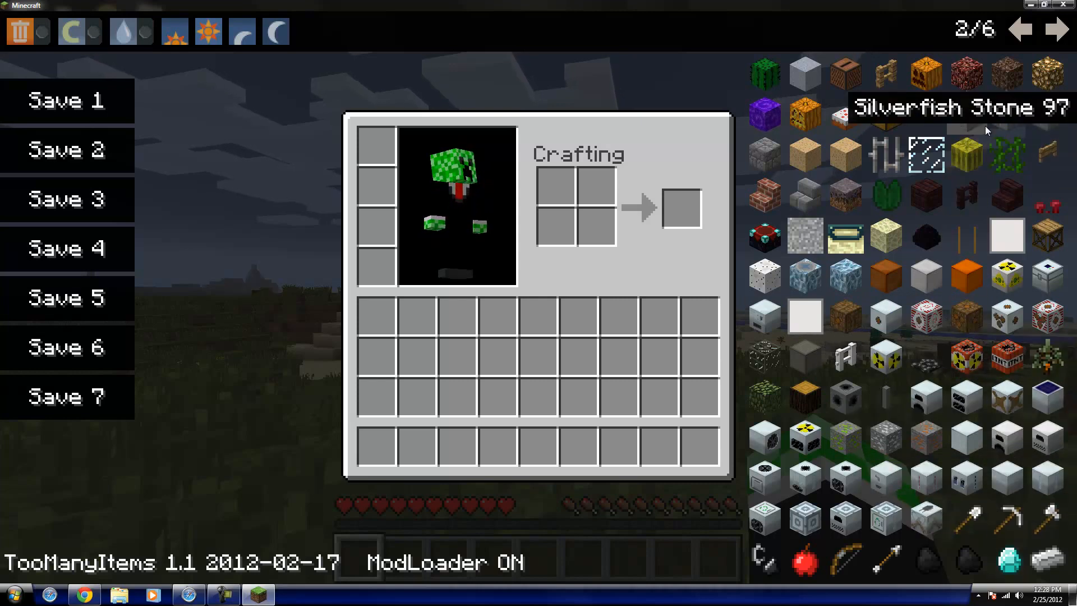
pyautogui.click(1057, 29)
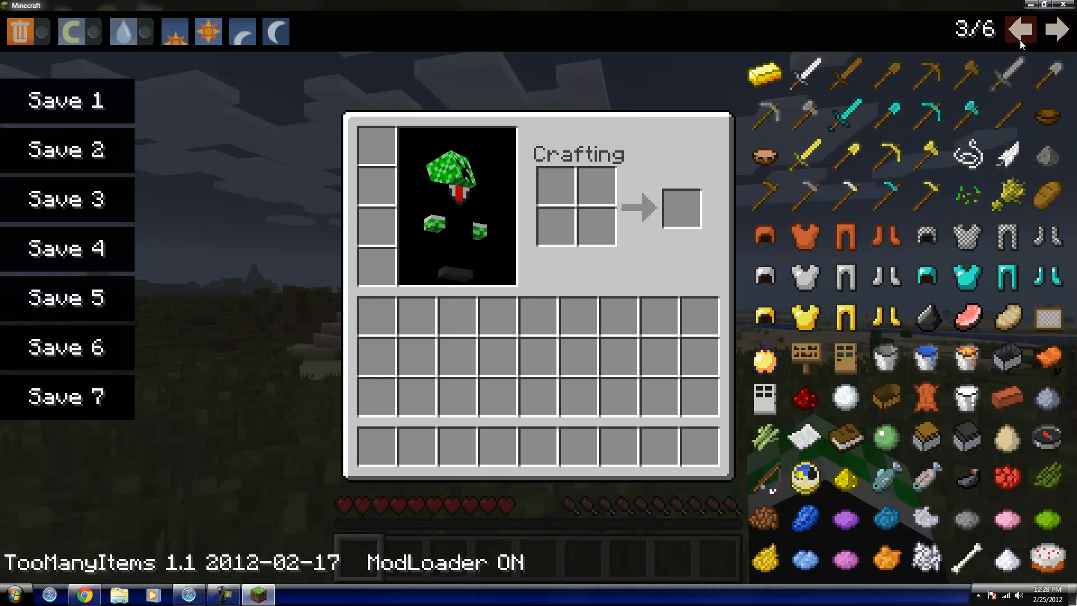
pyautogui.click(1056, 29)
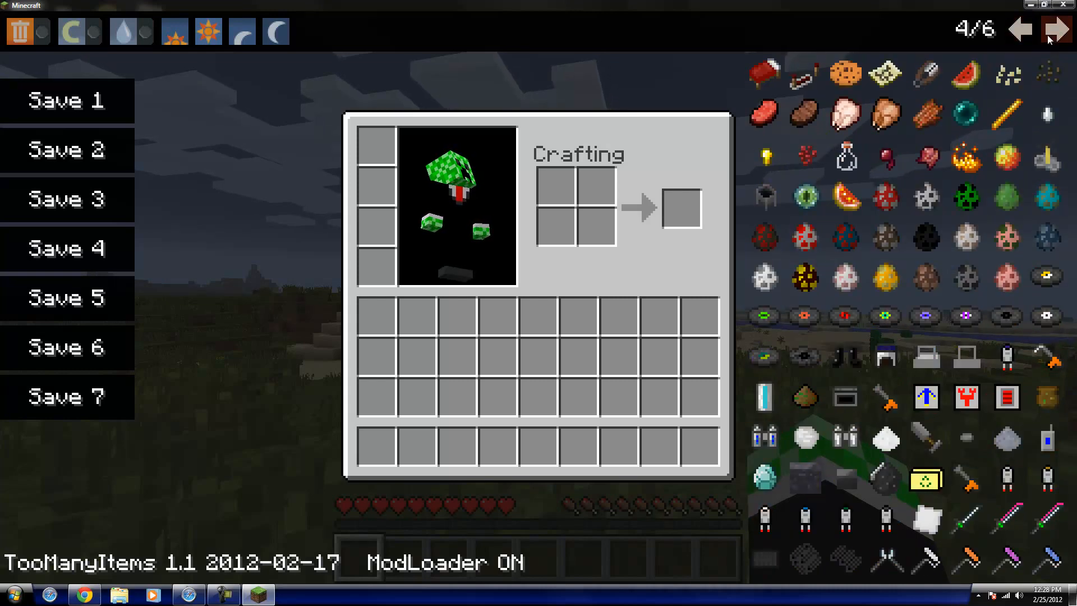
pyautogui.moveTo(1007, 531)
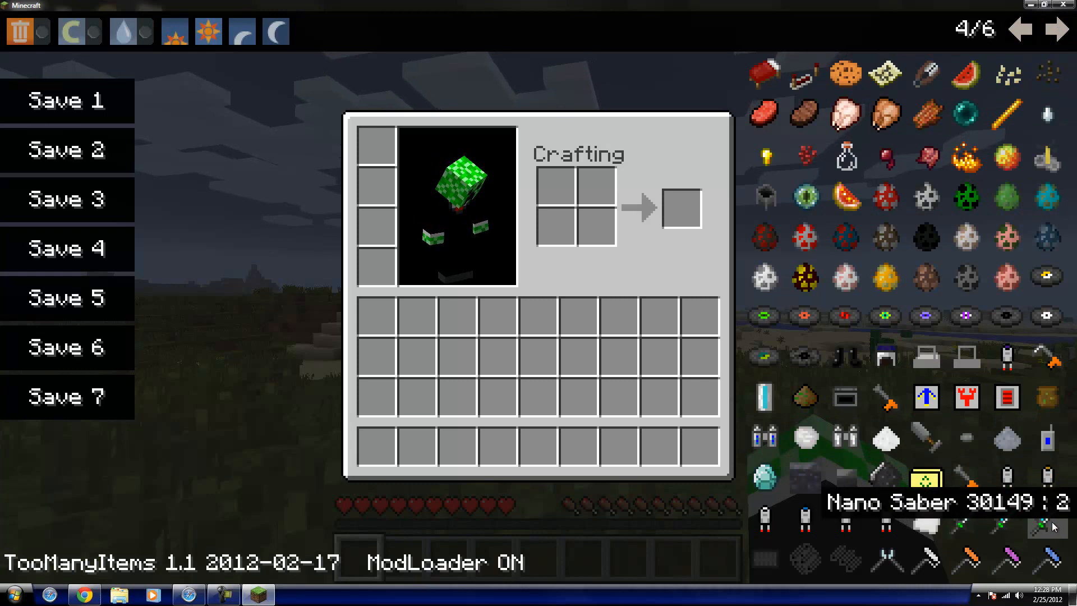
pyautogui.moveTo(1007, 198)
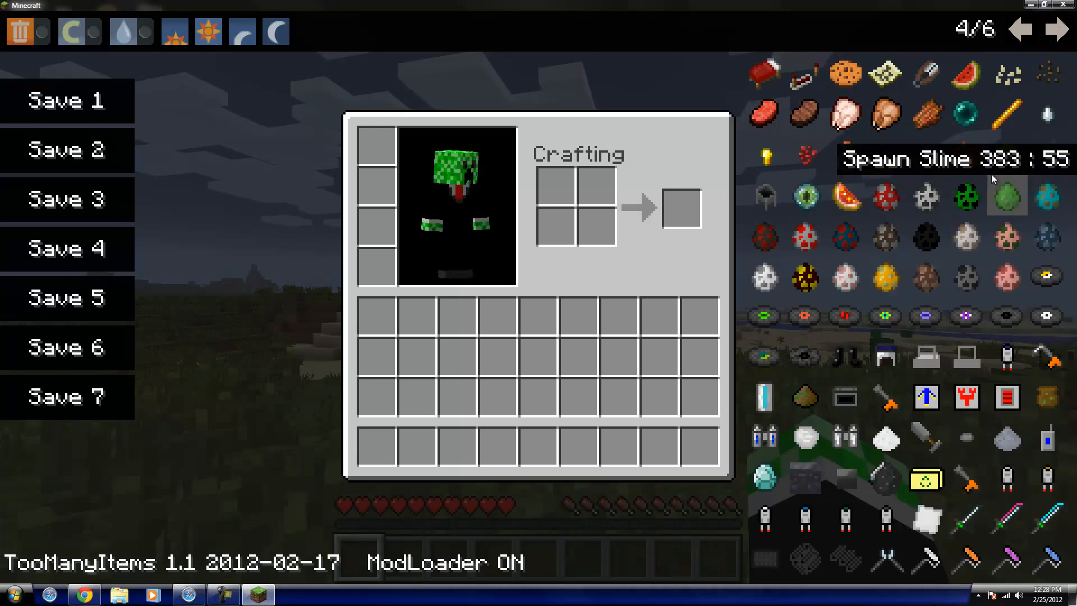
pyautogui.click(1057, 30)
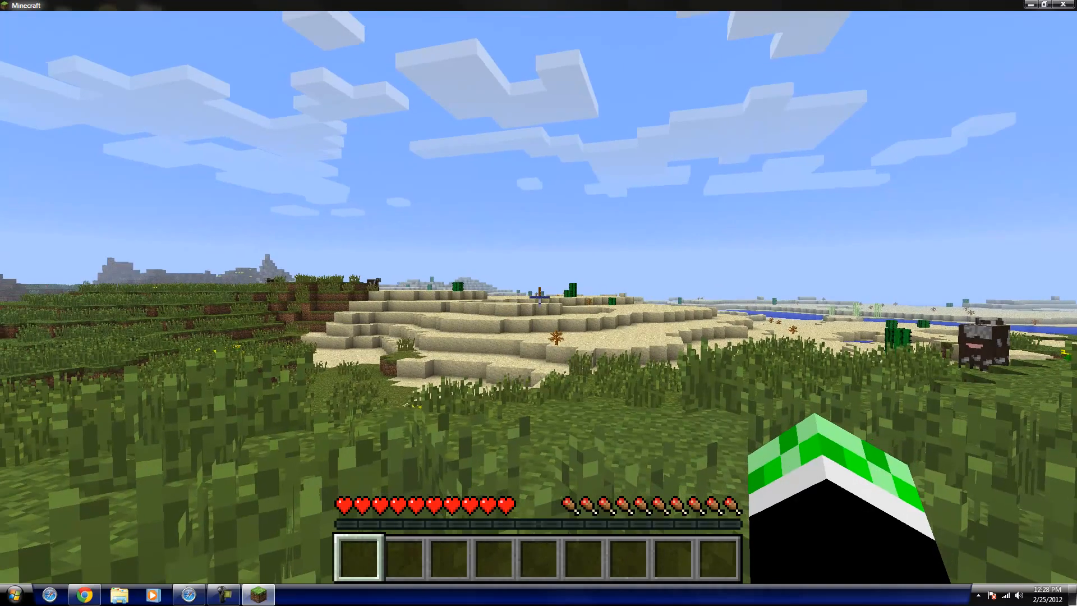
pyautogui.moveTo(538, 296)
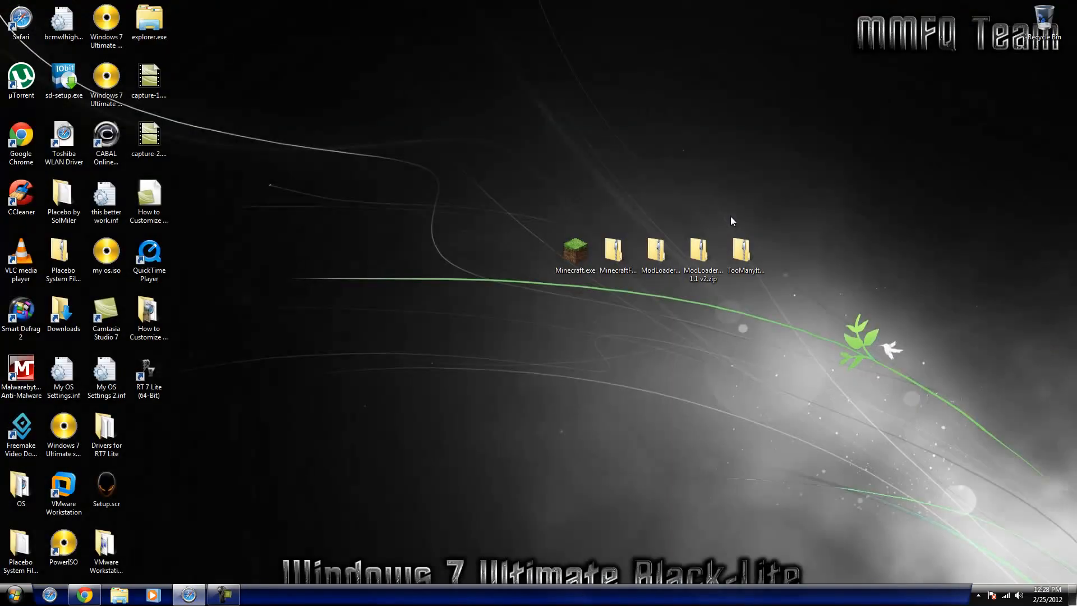
pyautogui.moveTo(498, 382)
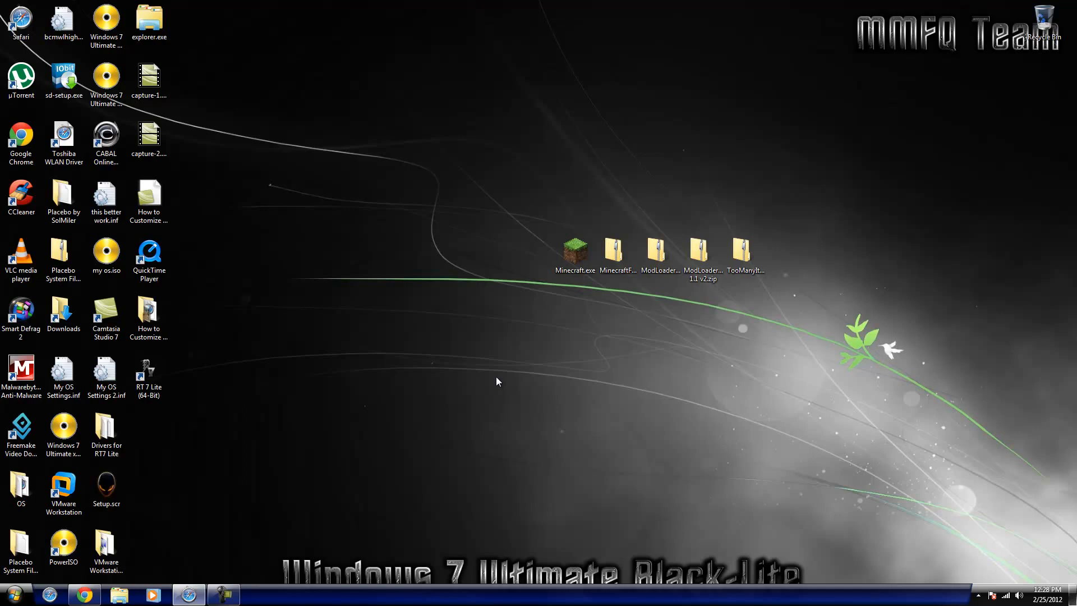
pyautogui.moveTo(514, 424)
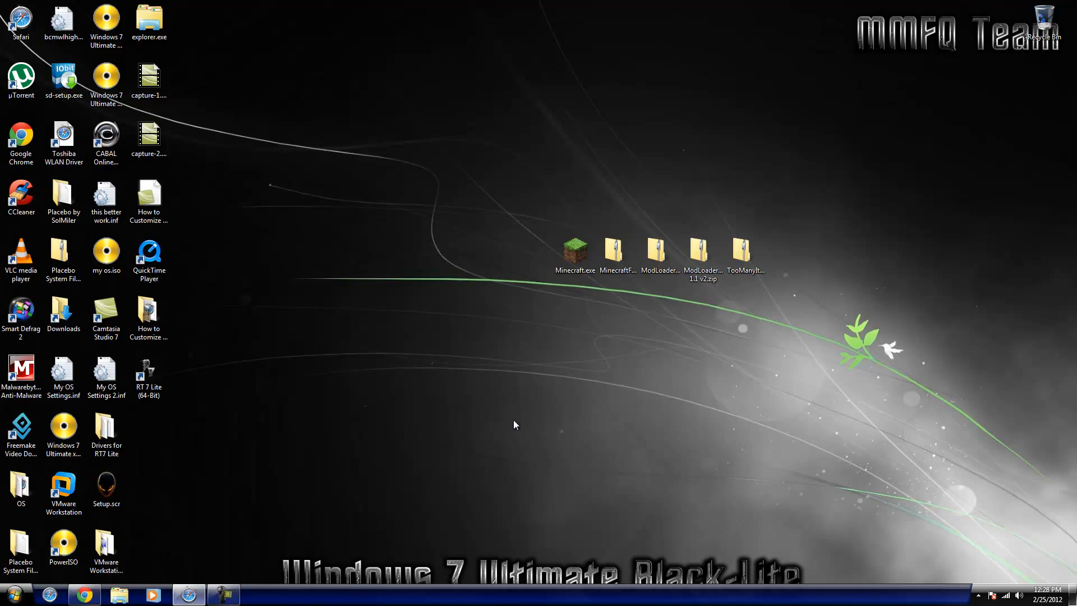